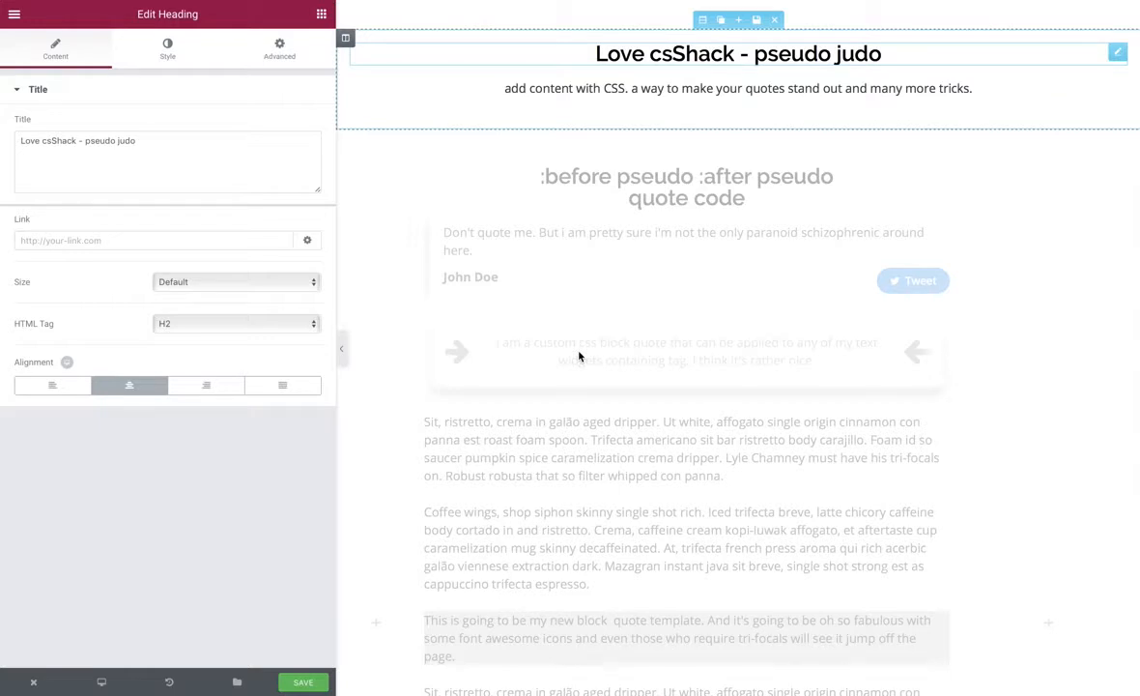
mouse_move(566, 274)
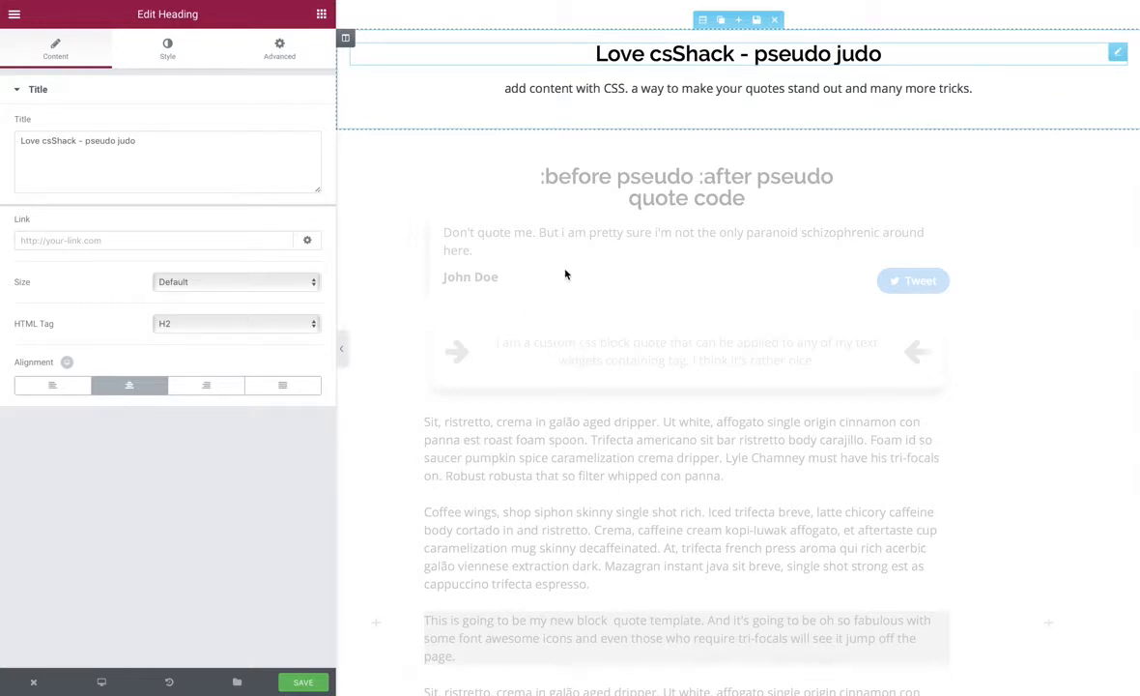
mouse_move(526, 145)
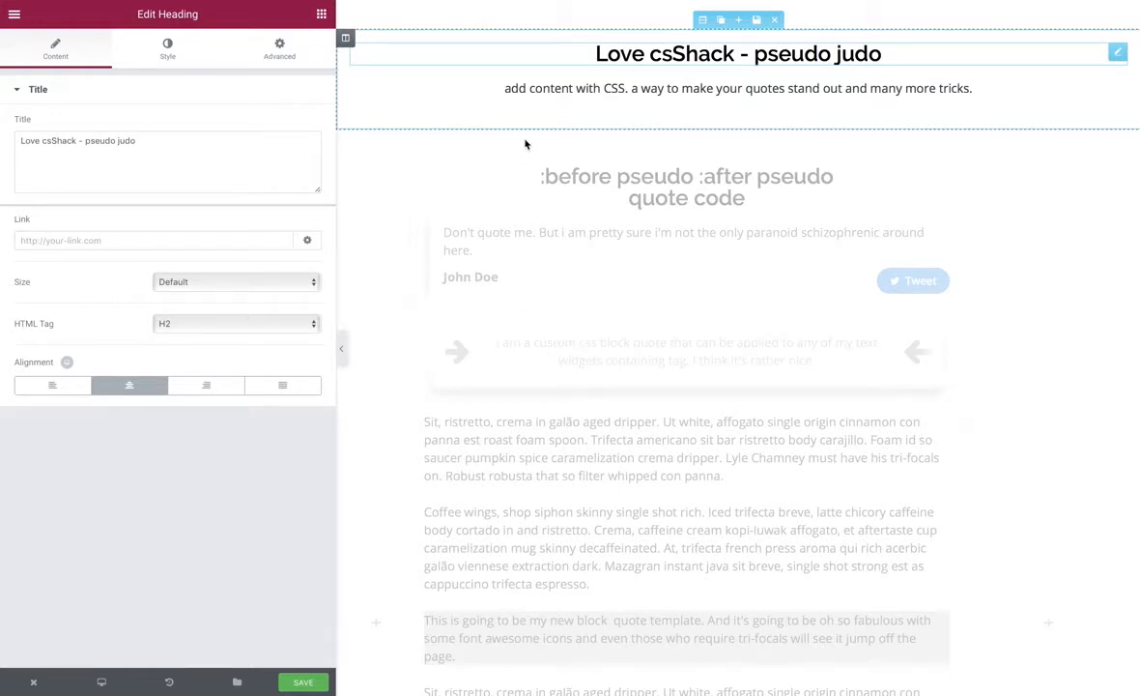
mouse_move(529, 108)
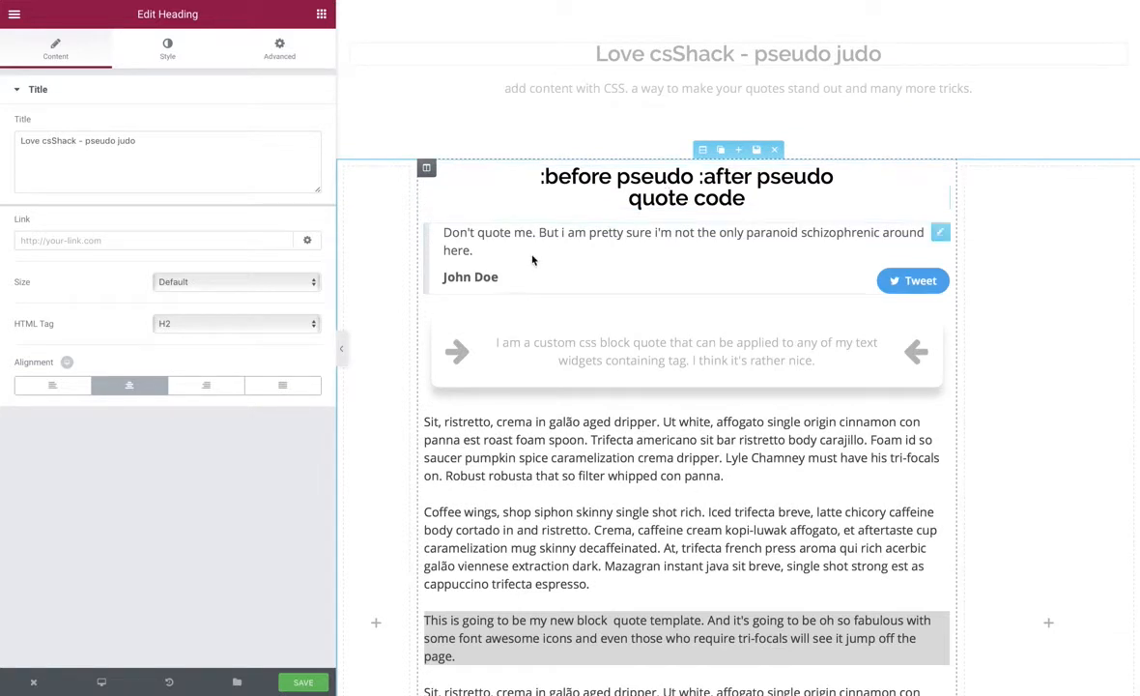
Inspect the custom block quote and John Doe blockquote widgets, then select the surrounding section's settings.
click(686, 352)
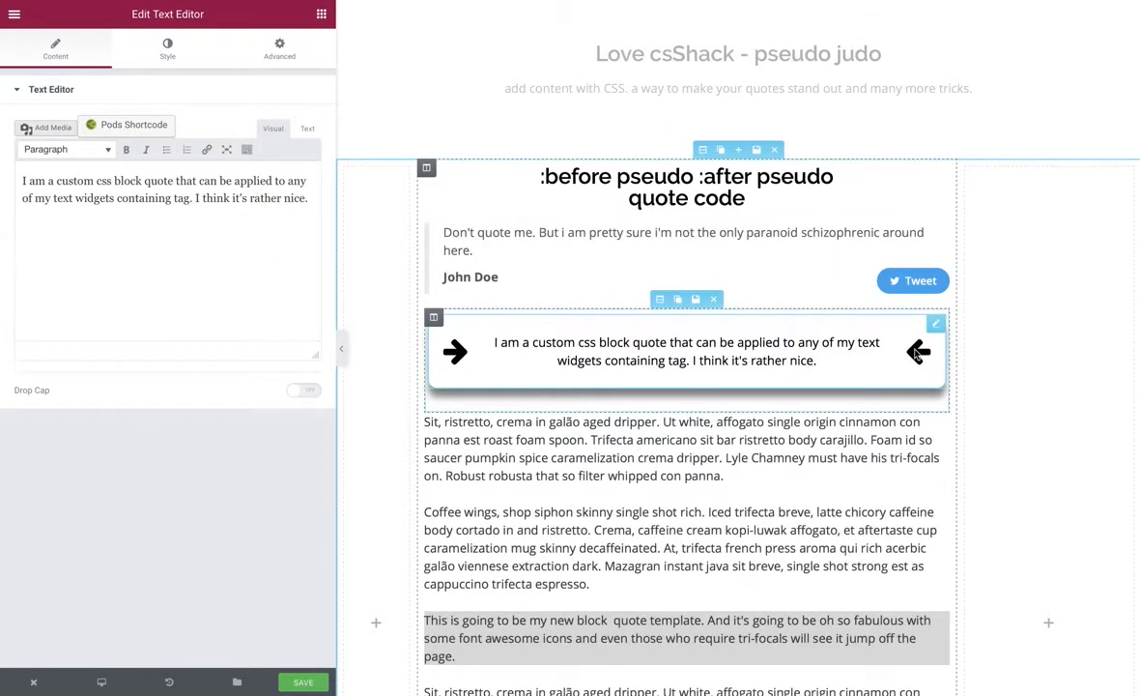
click(685, 241)
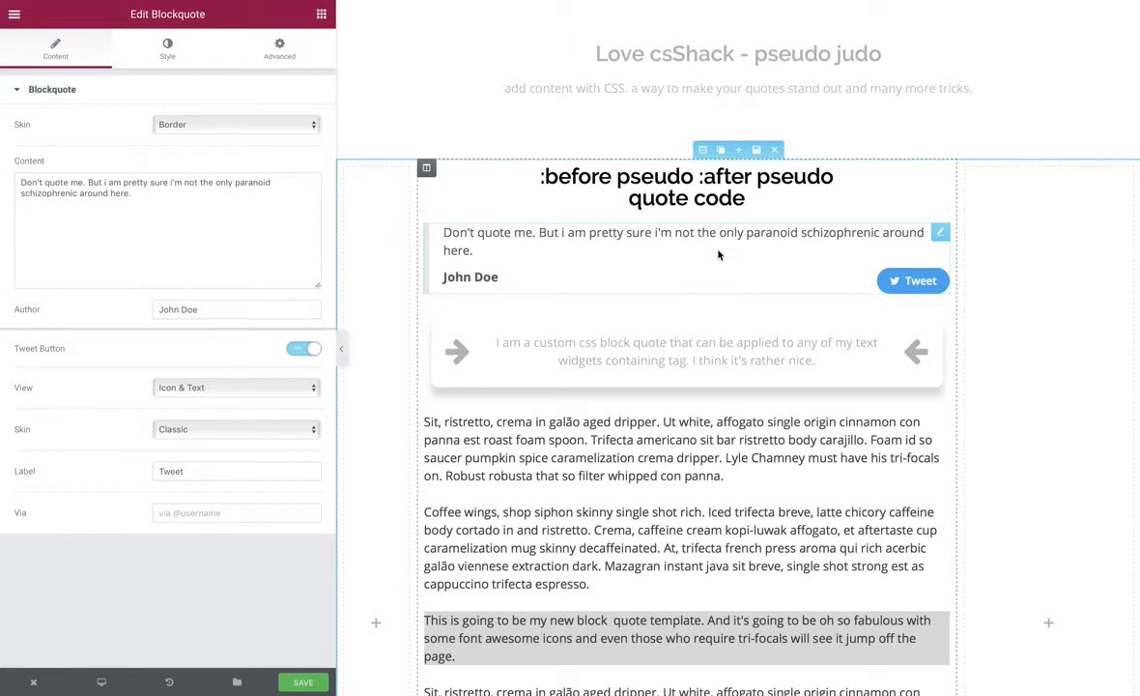
mouse_move(912, 280)
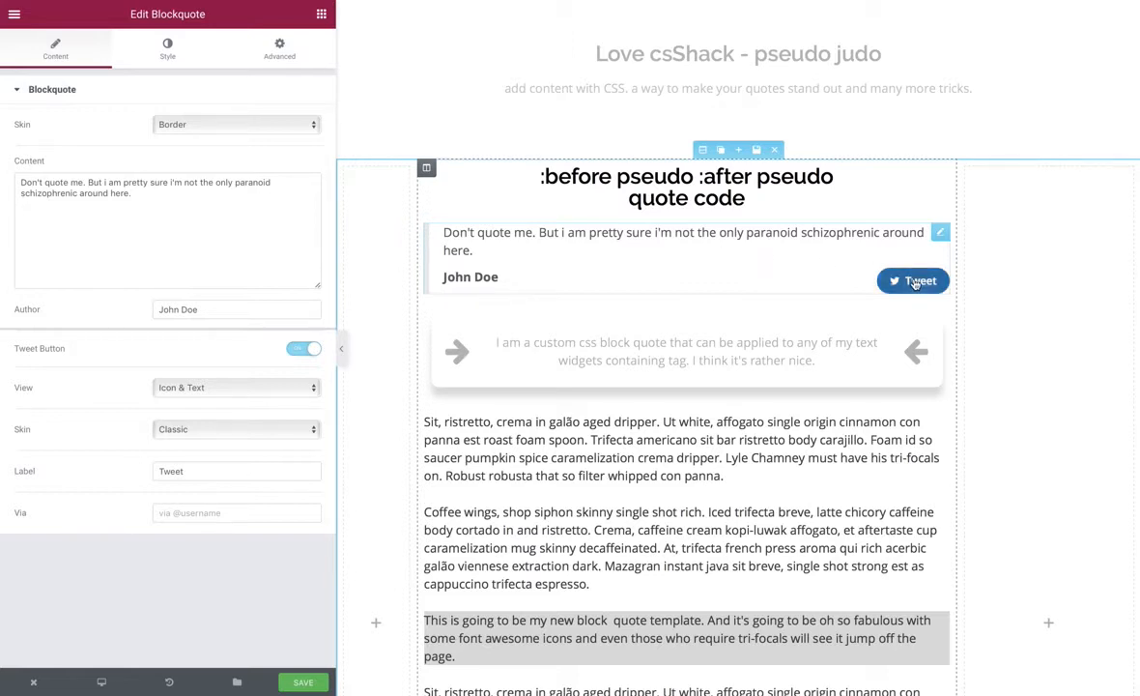
mouse_move(816, 270)
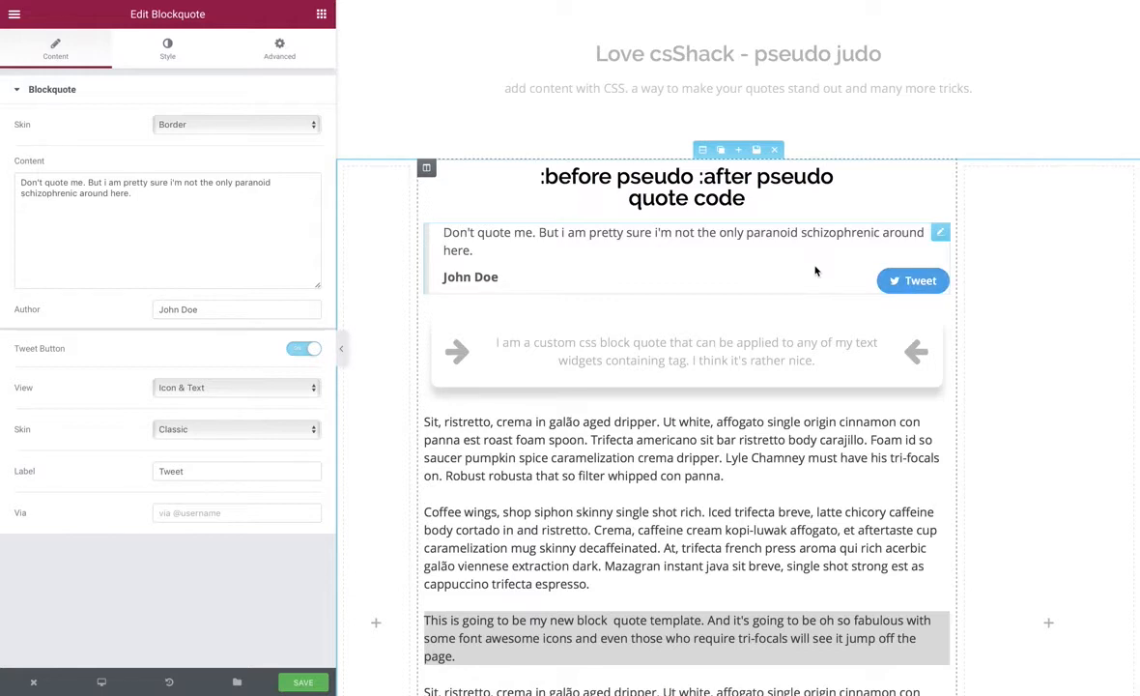
click(687, 351)
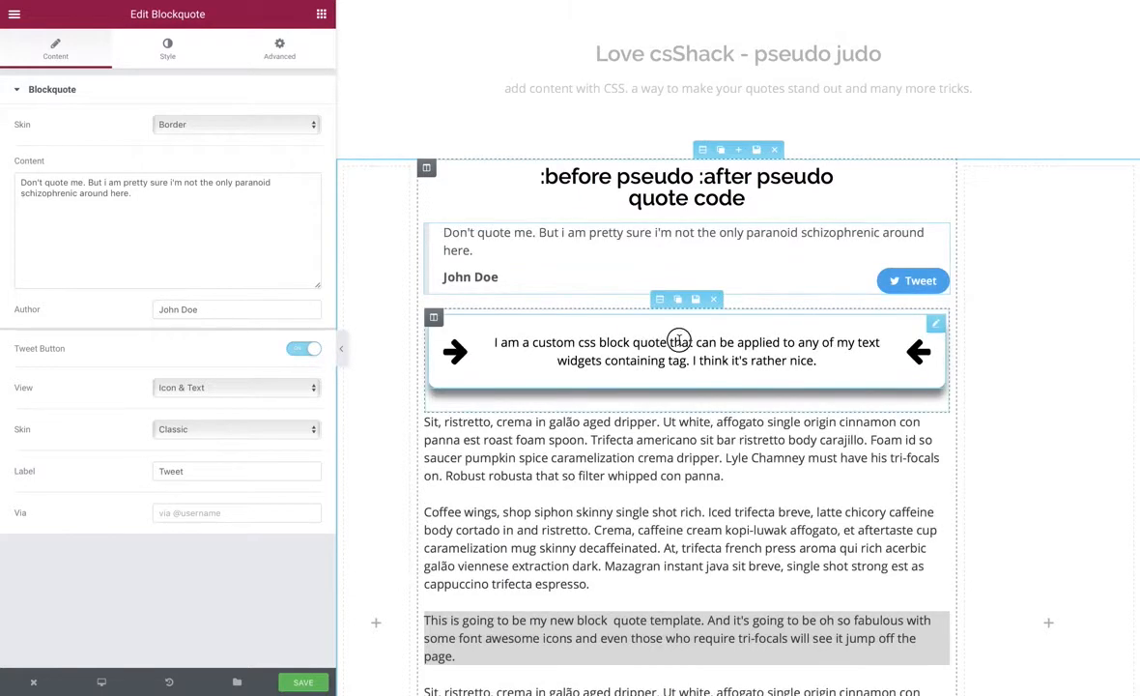
click(686, 352)
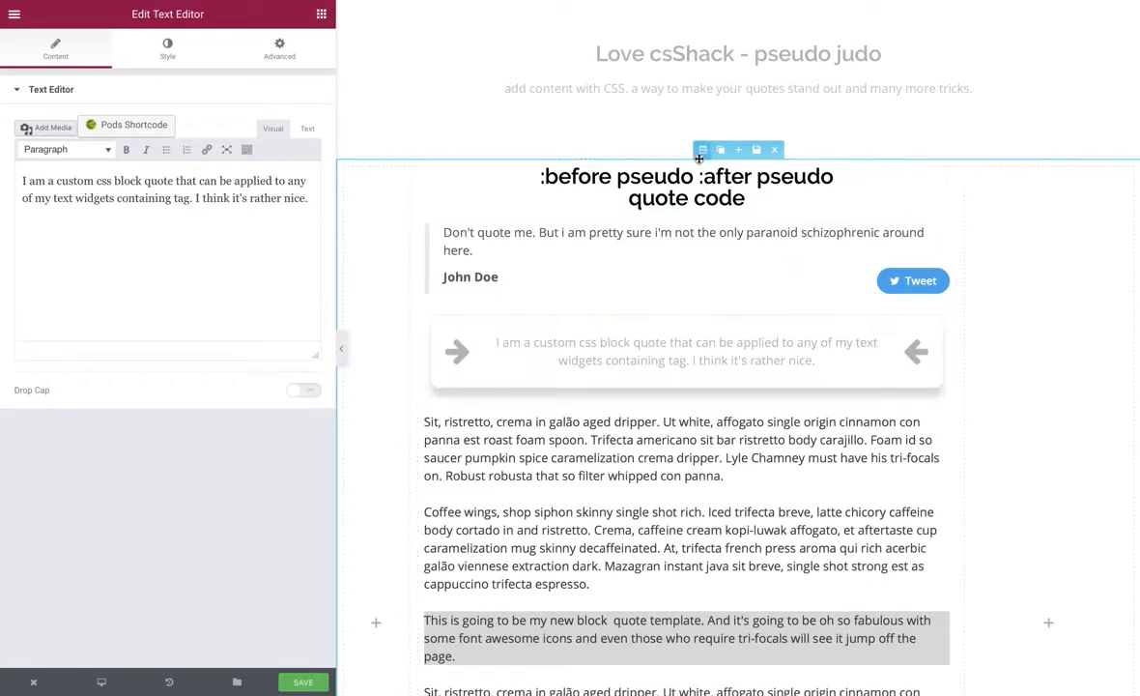
click(702, 150)
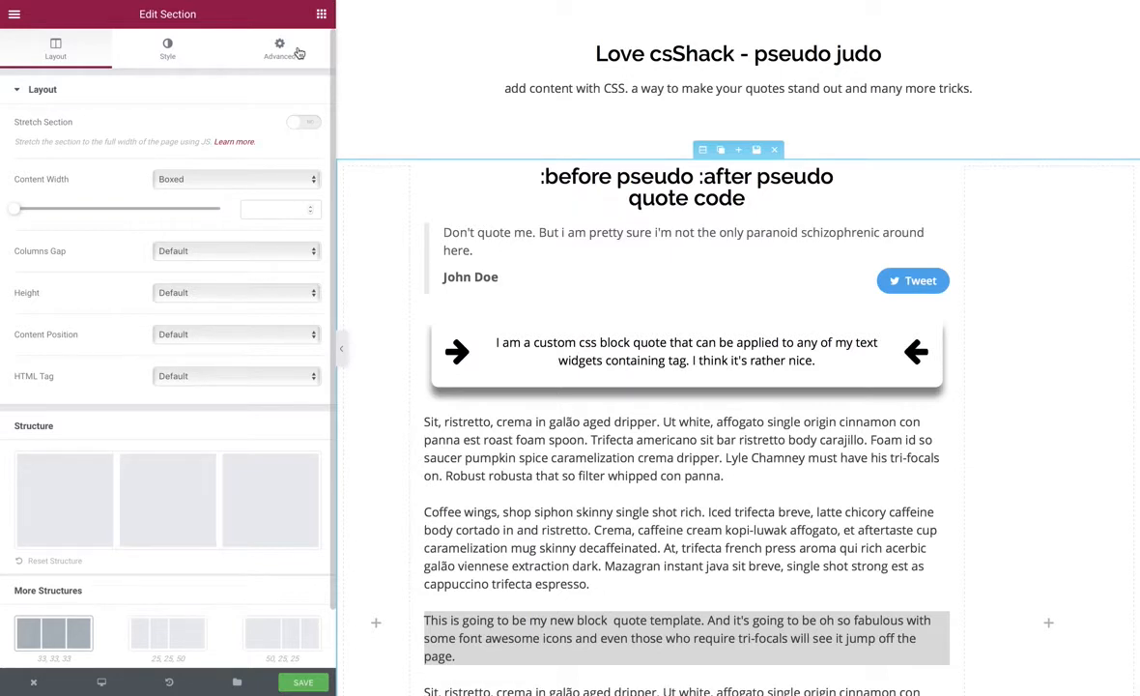
Show the section's Advanced settings with the Custom CSS panel expanded.
click(279, 50)
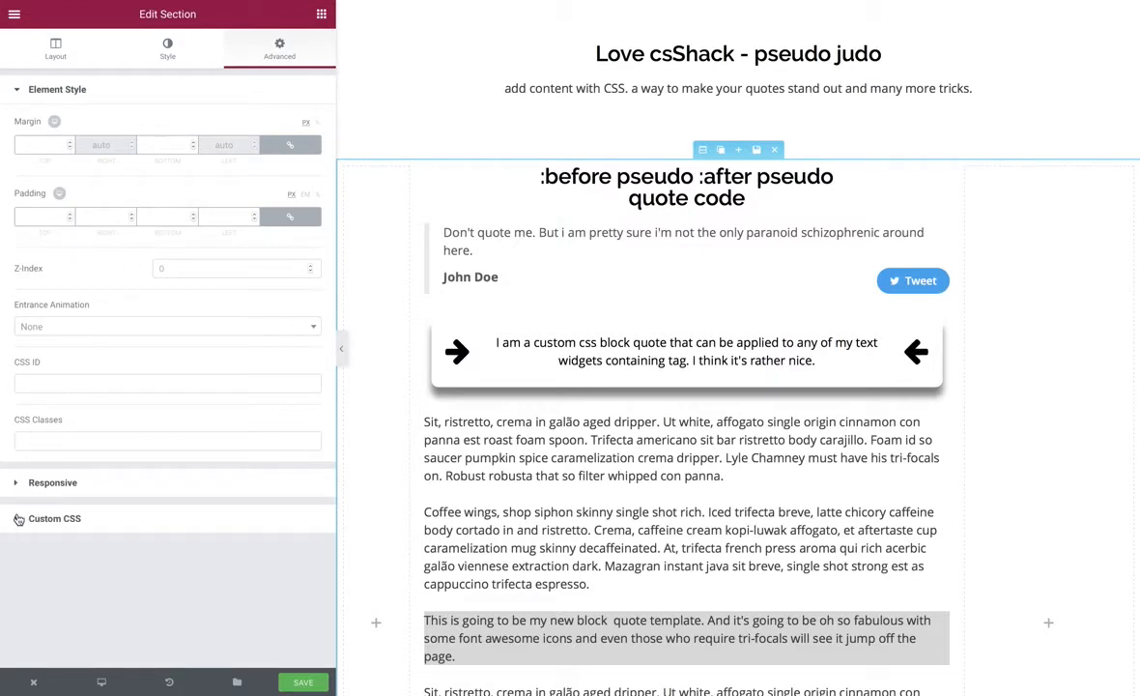
click(54, 518)
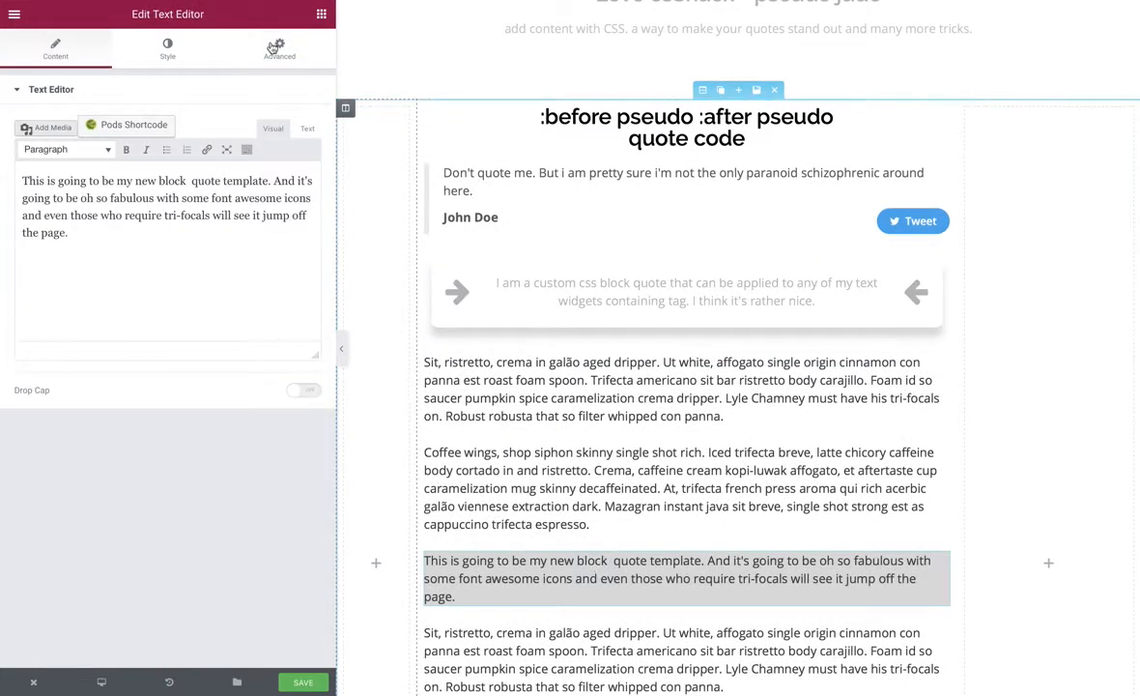
Assign the CSS class db-quote to the quote-template paragraph, revealing BEFORE TEXT and AFTER TEXT.
click(278, 50)
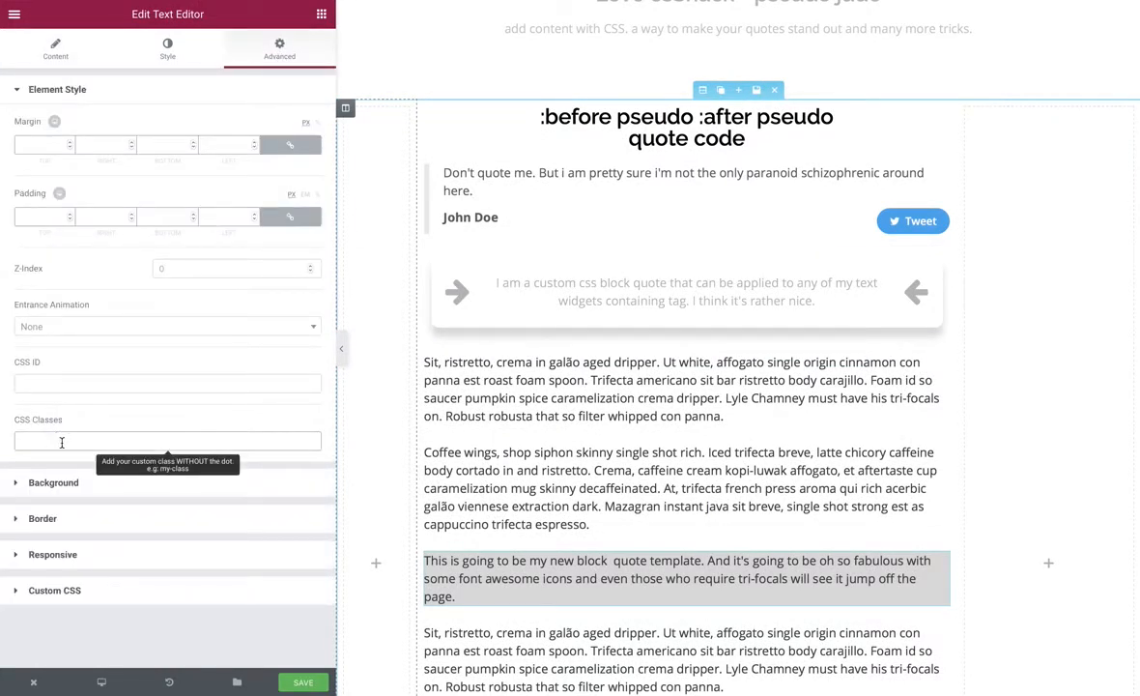
text(db-quote)
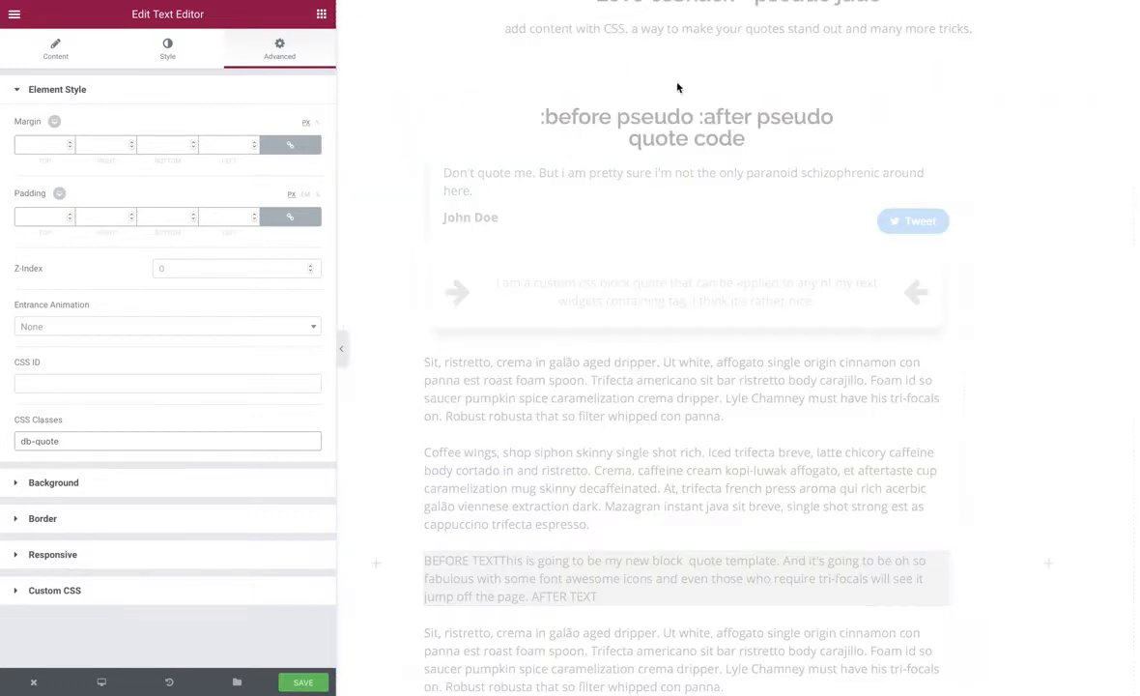
click(699, 91)
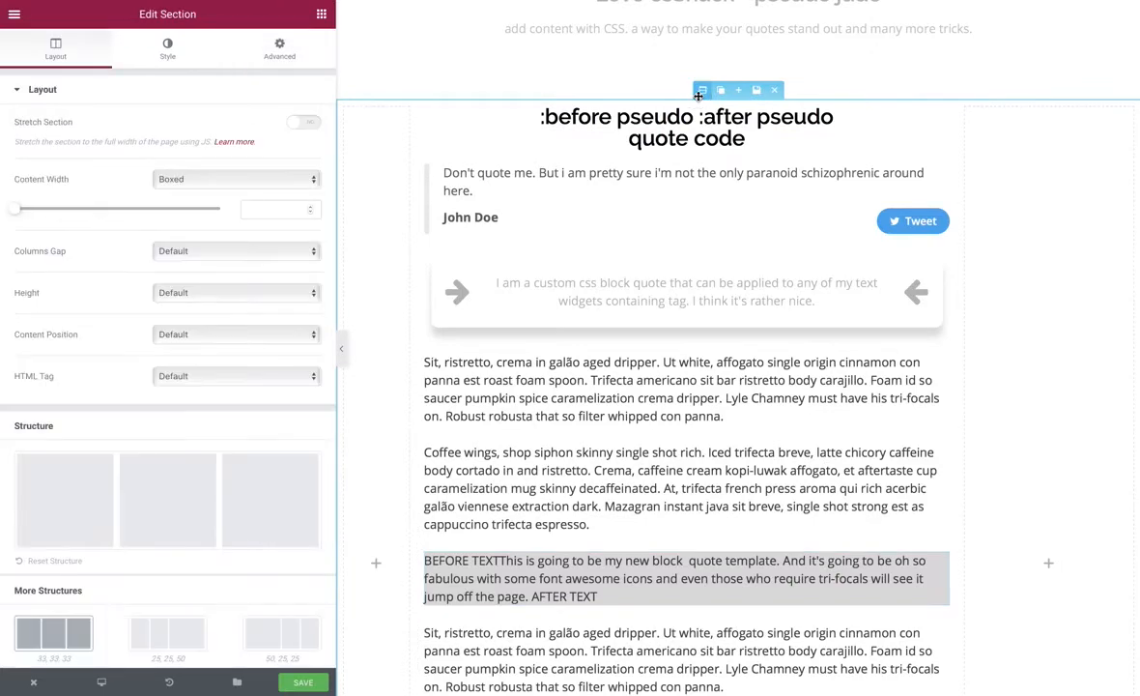
Write .db-quote p:before/:after rules with FontAwesome font, 40px size and padding, then select BEFORE TEXT to replace.
click(278, 48)
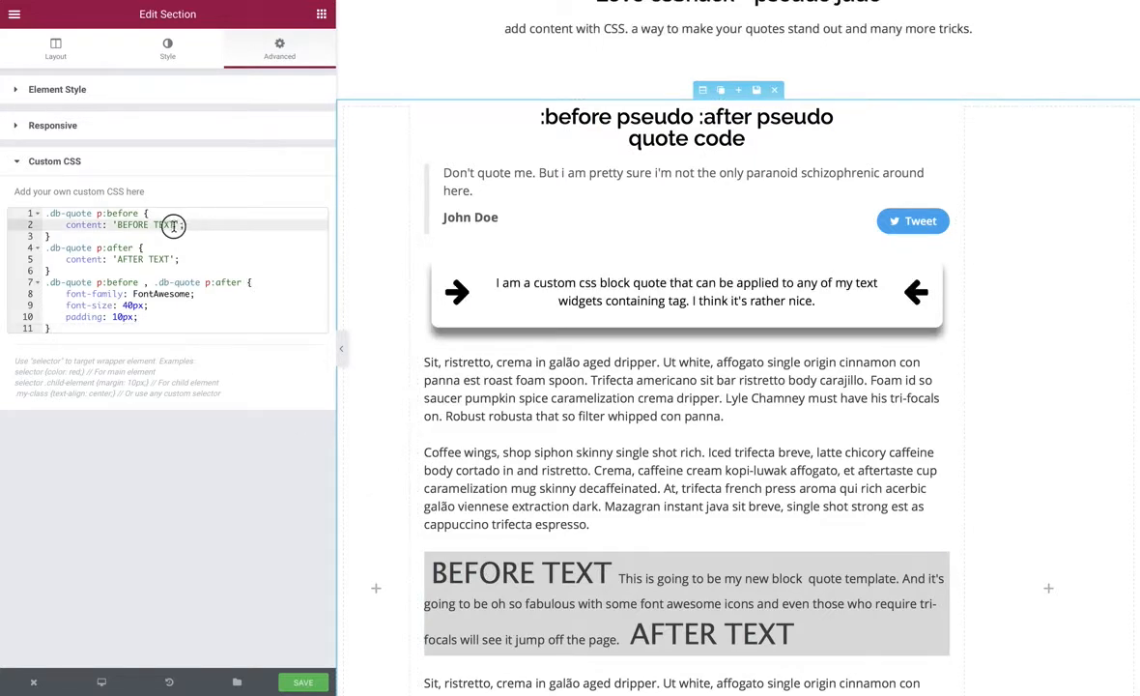
double_click(131, 224)
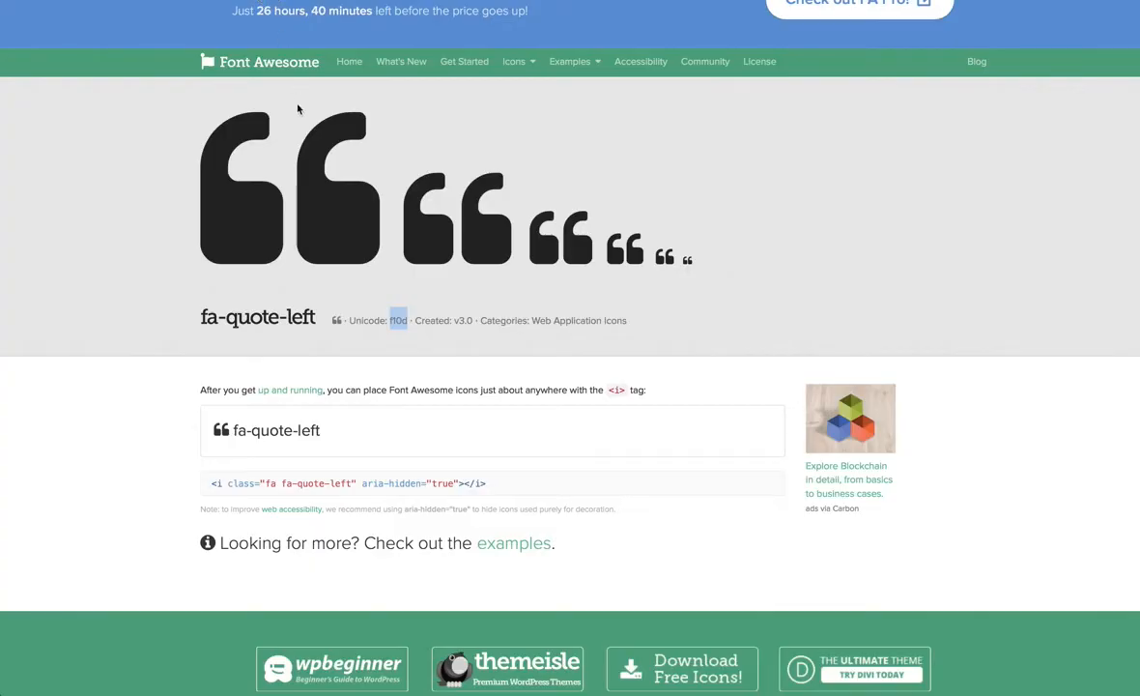
mouse_move(514, 60)
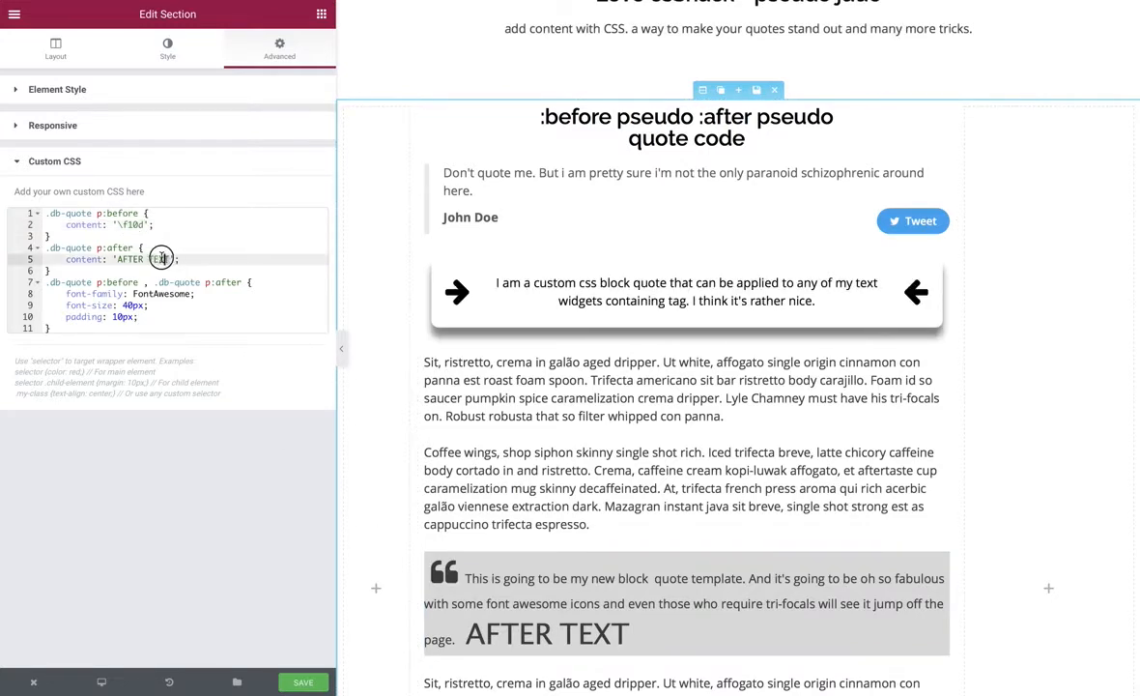
Replace the :after content with '\f10e' for a quote-right icon and start a new CSS rule.
double_click(143, 259)
text(\f10e)
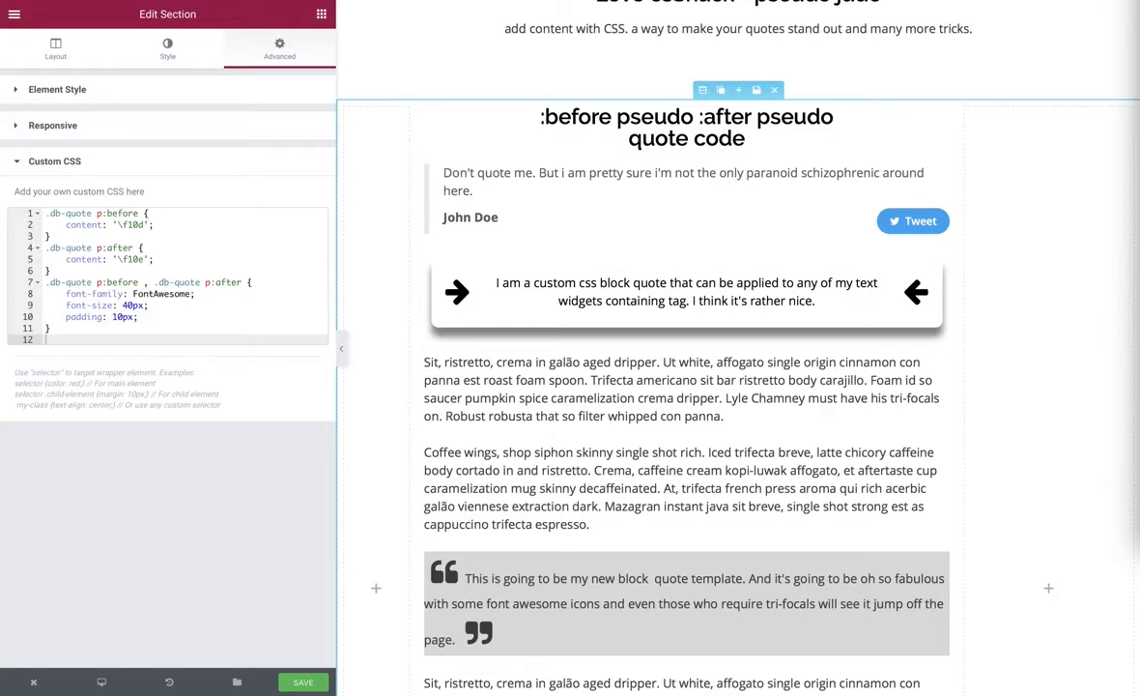
click(77, 340)
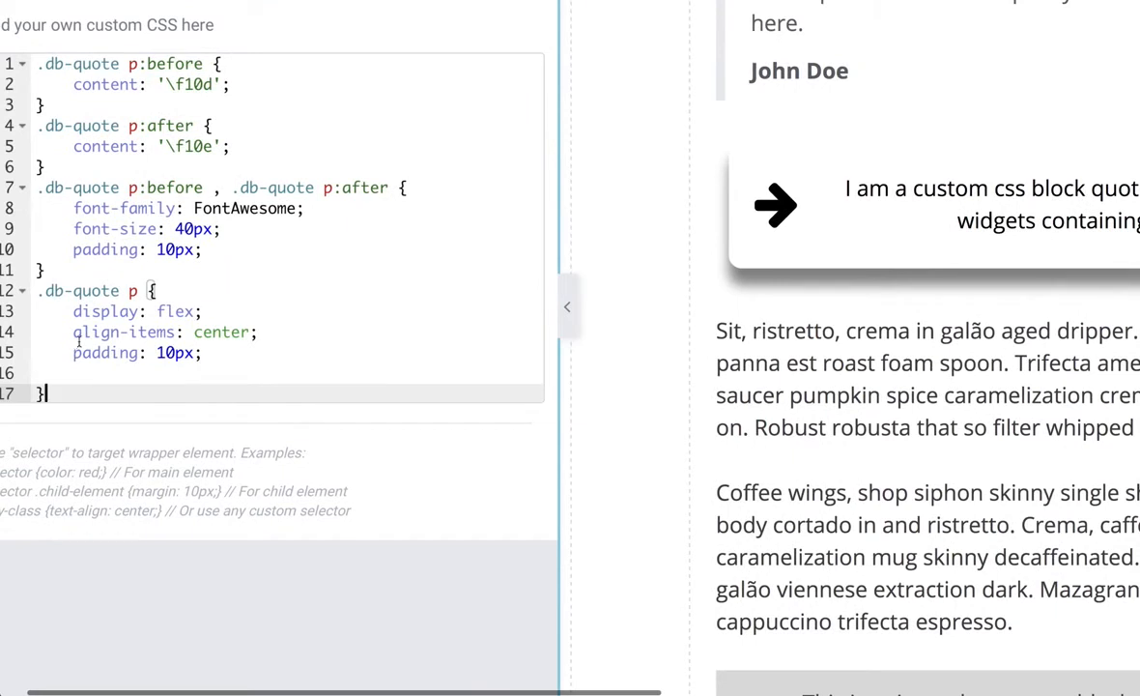
Add .db-quote p { display: flex; align-items: center; padding: 10px; } to the Custom CSS.
double_click(124, 333)
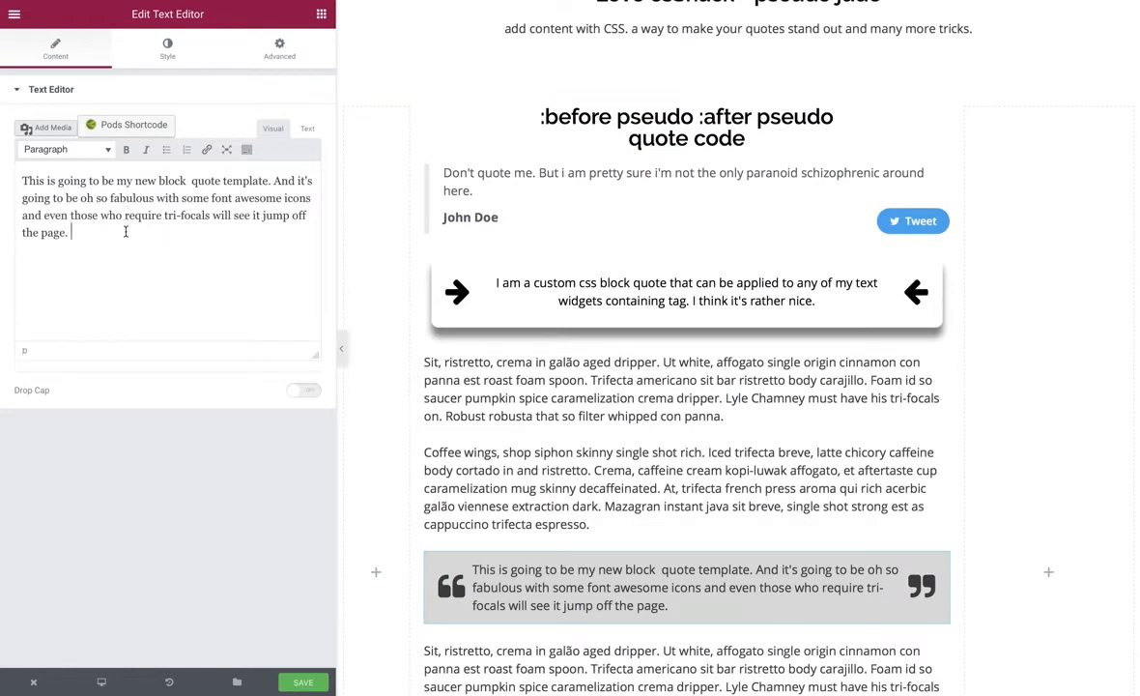
Enter test text 'Textew' in the db-quote paragraph and remove it again.
text(Textew)
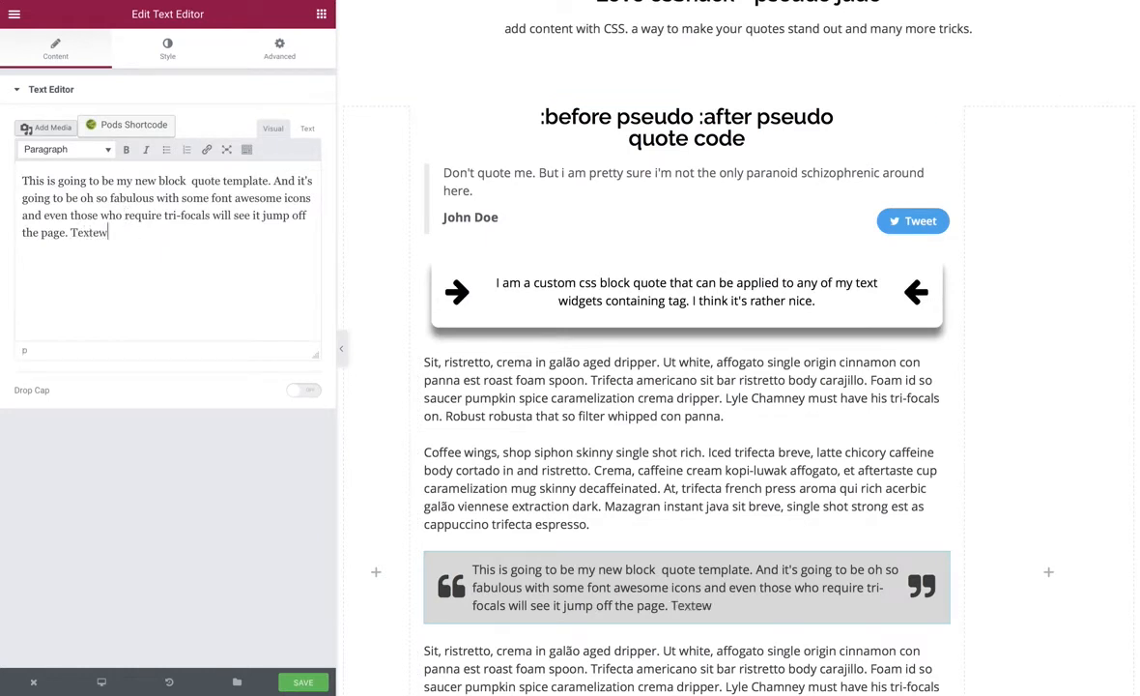
key(Backspace)
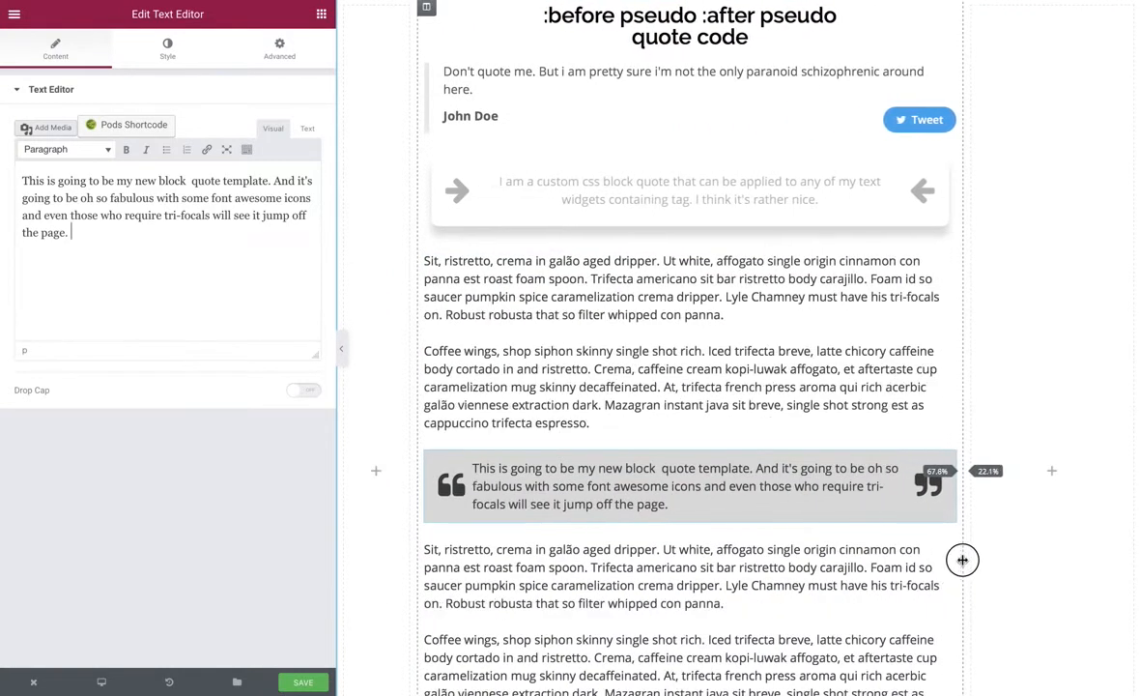
mouse_move(653, 367)
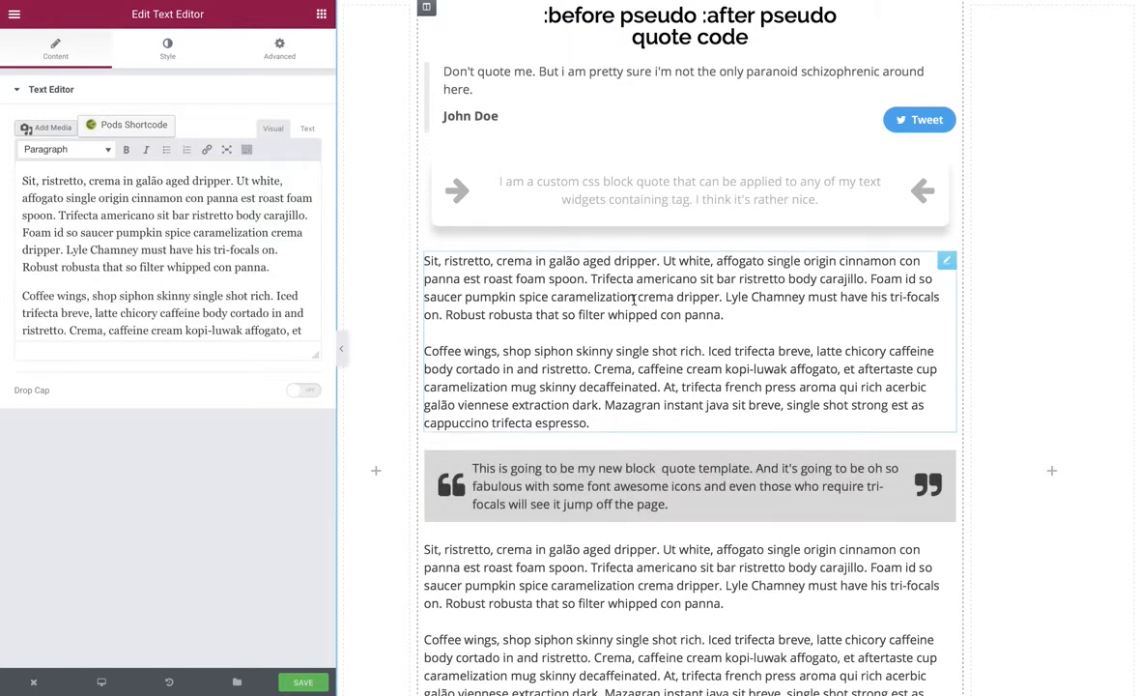
Give the coffee text widget the db-quote class so both paragraphs get quote icons.
click(688, 192)
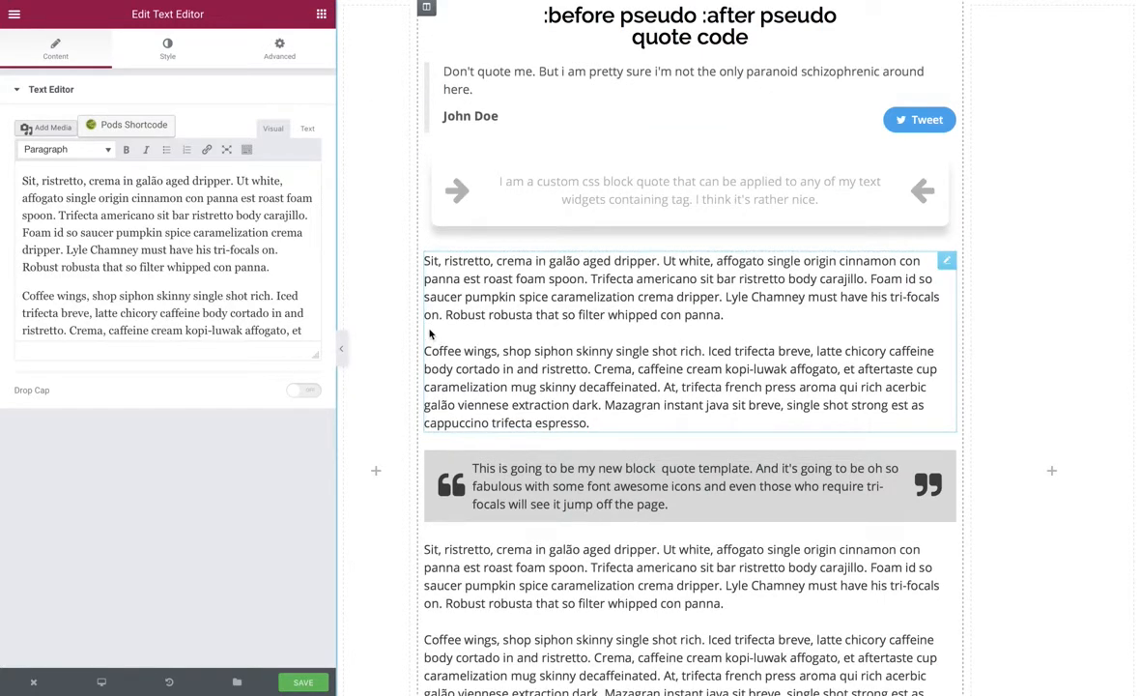
click(279, 48)
text(db-quote)
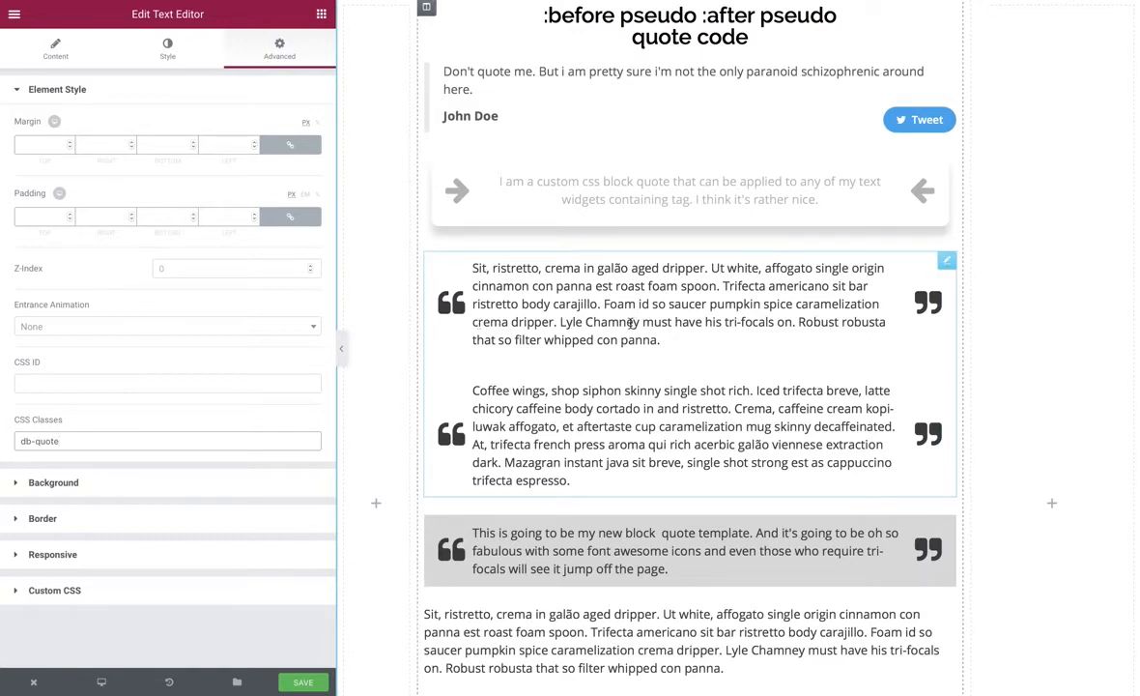
Scroll the canvas down to the 'spanning (if your a masochist)' section.
scroll(down, 3)
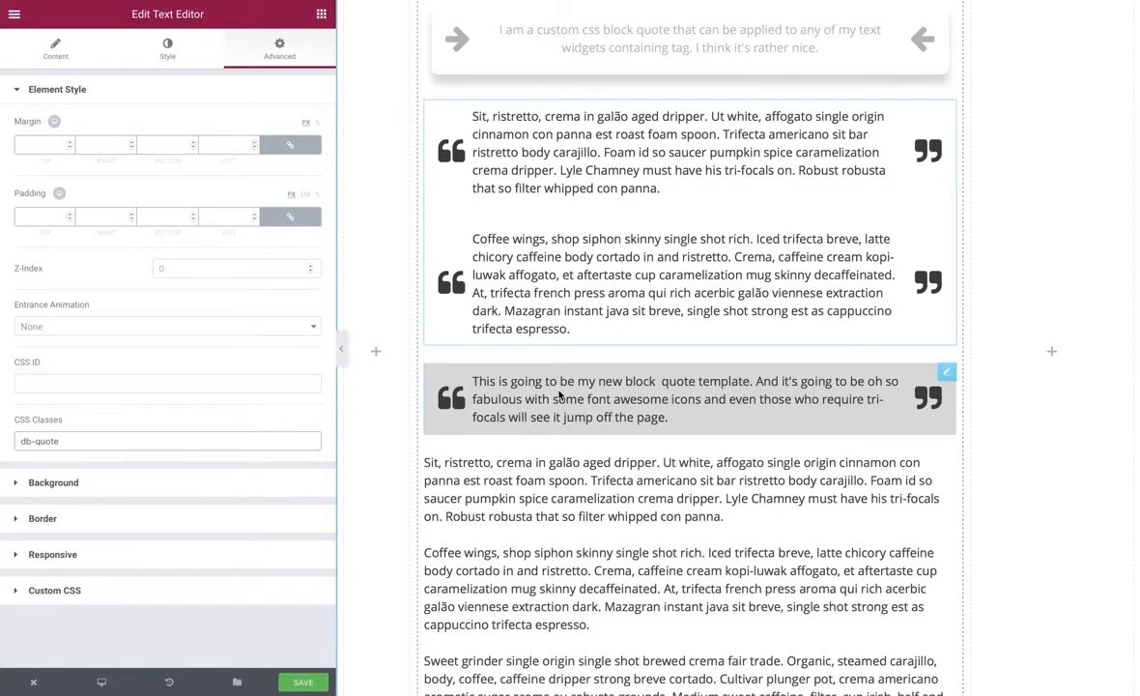
scroll(down, 3)
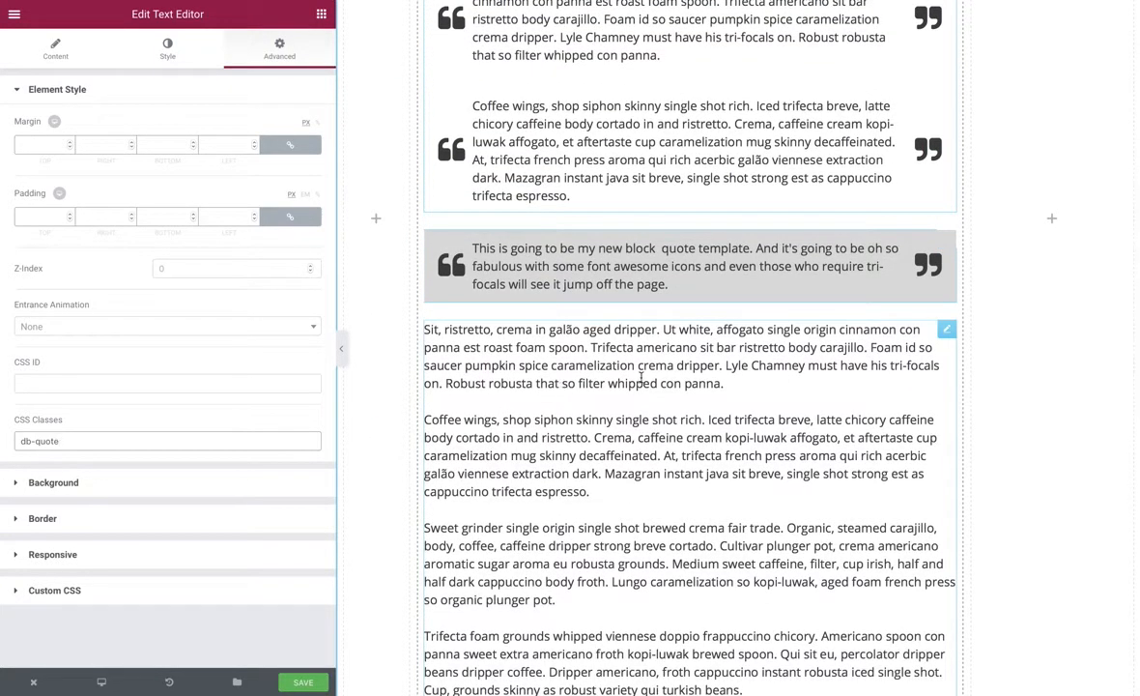
scroll(down, 3)
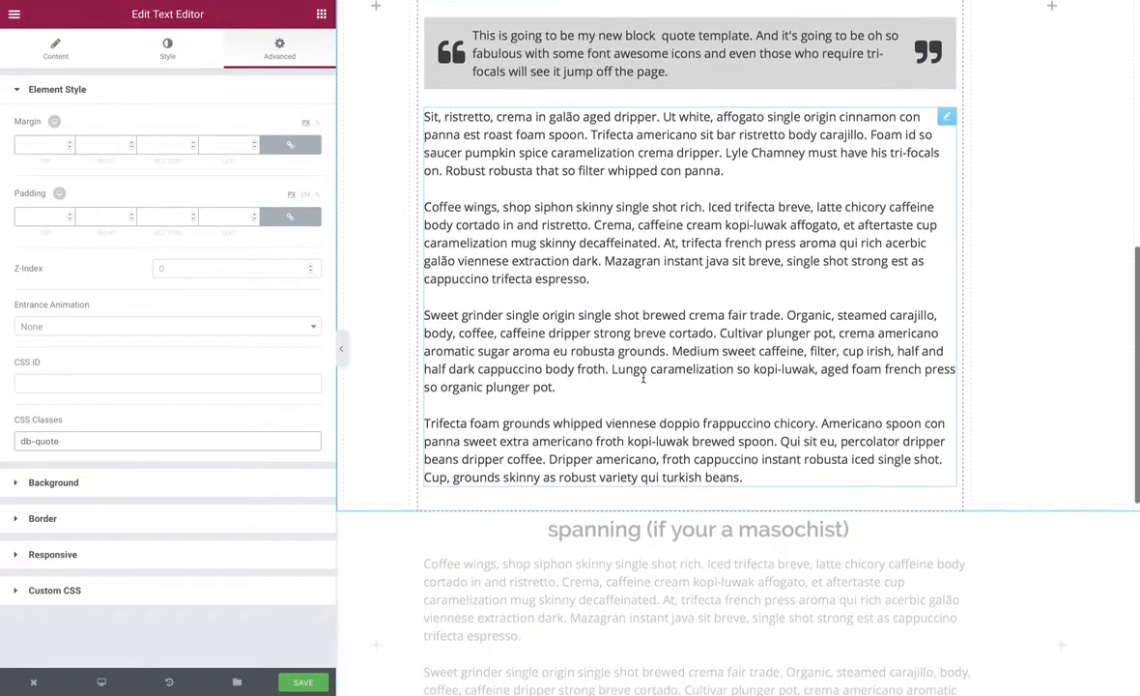
scroll(down, 3)
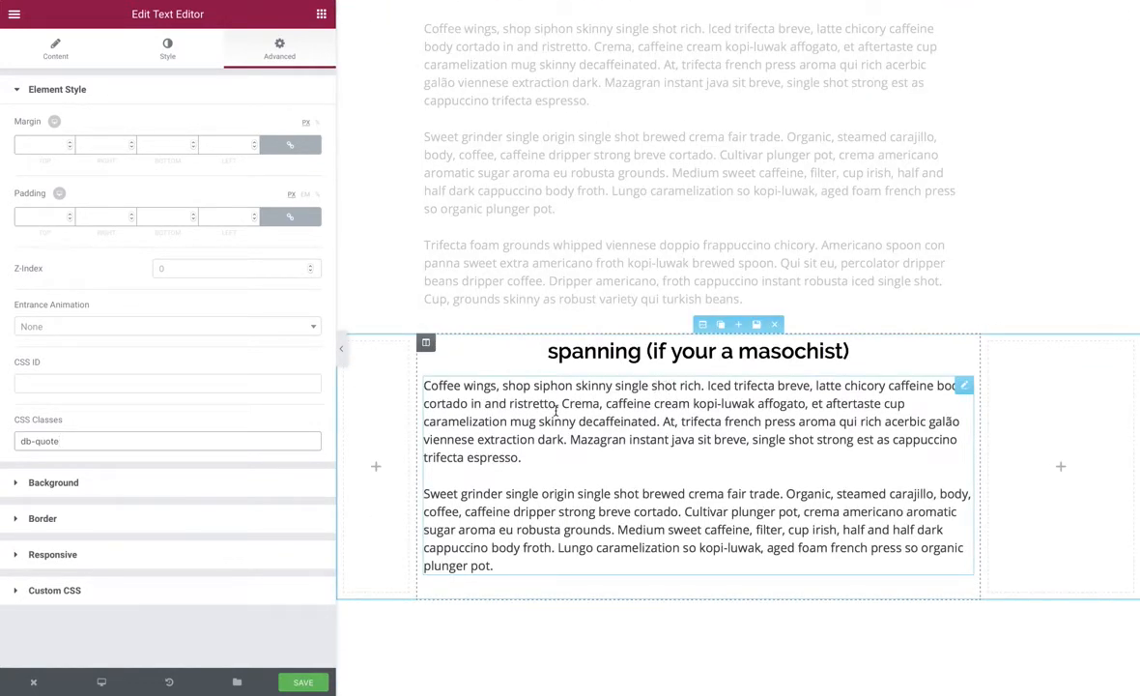
Edit the spanning section's text as raw HTML and wrap the Crema sentence in <span> tags.
click(55, 48)
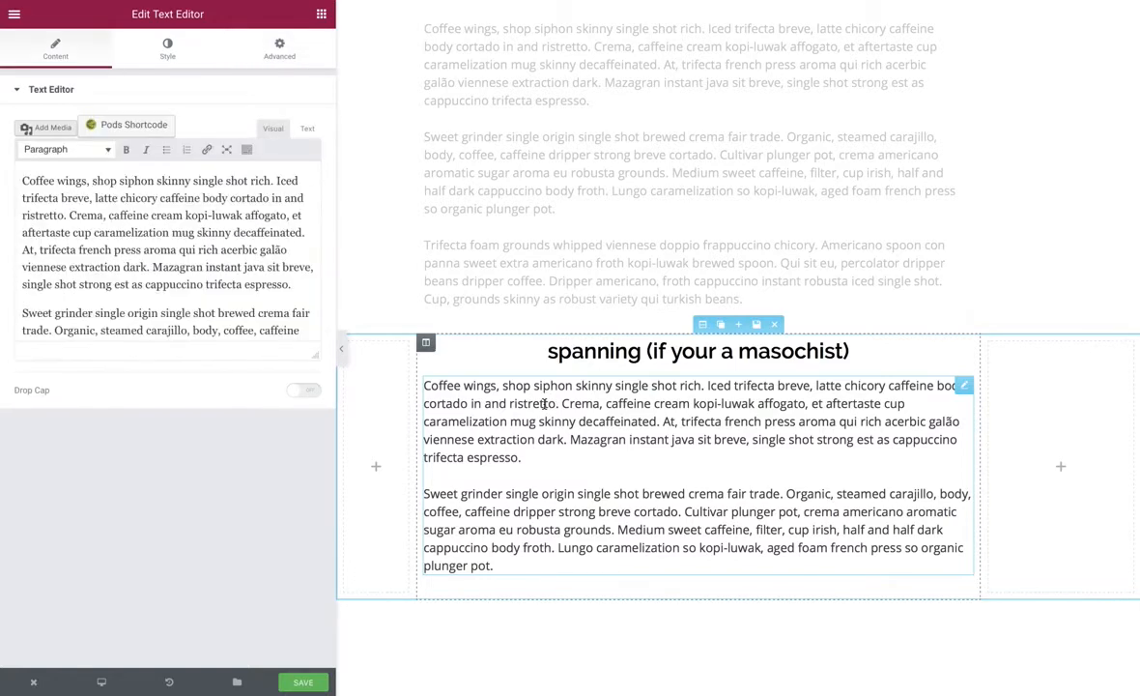
mouse_move(530, 401)
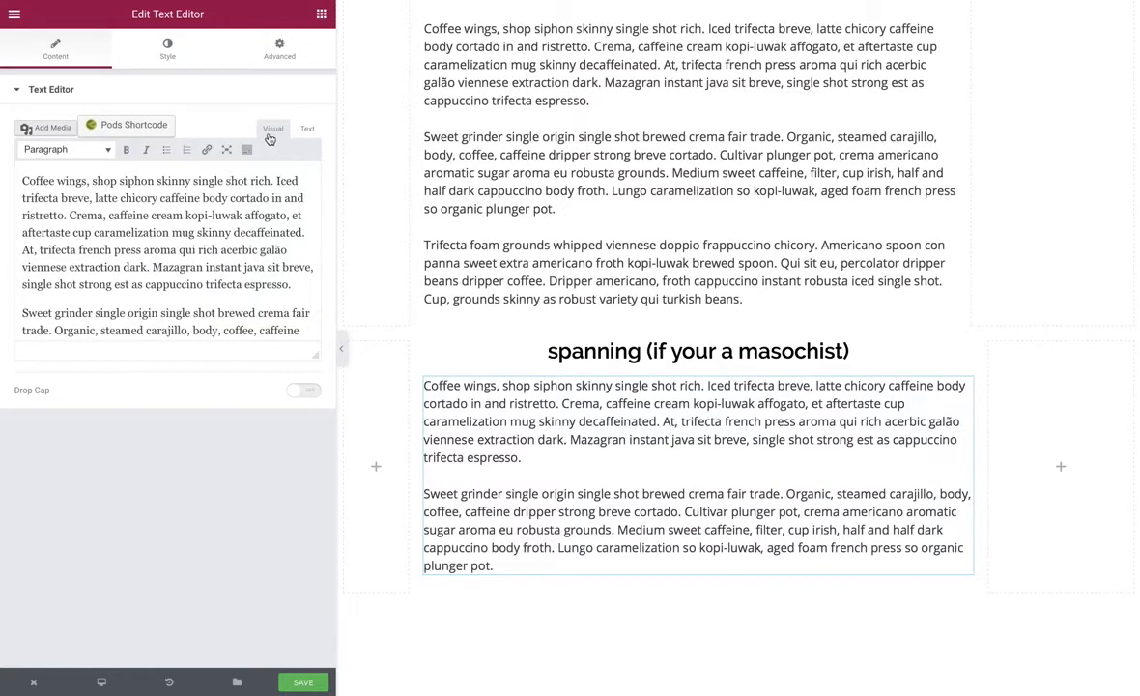
click(307, 132)
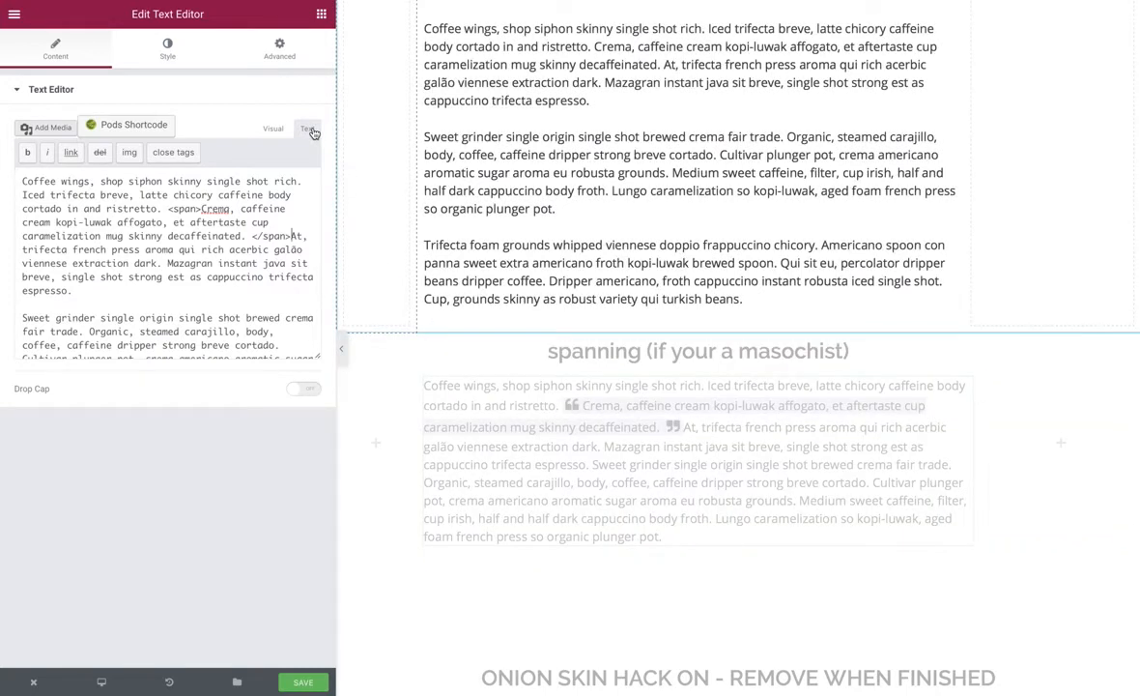
Switch the Text Editor to Visual mode, try typing '<span' there, then back it out.
click(274, 128)
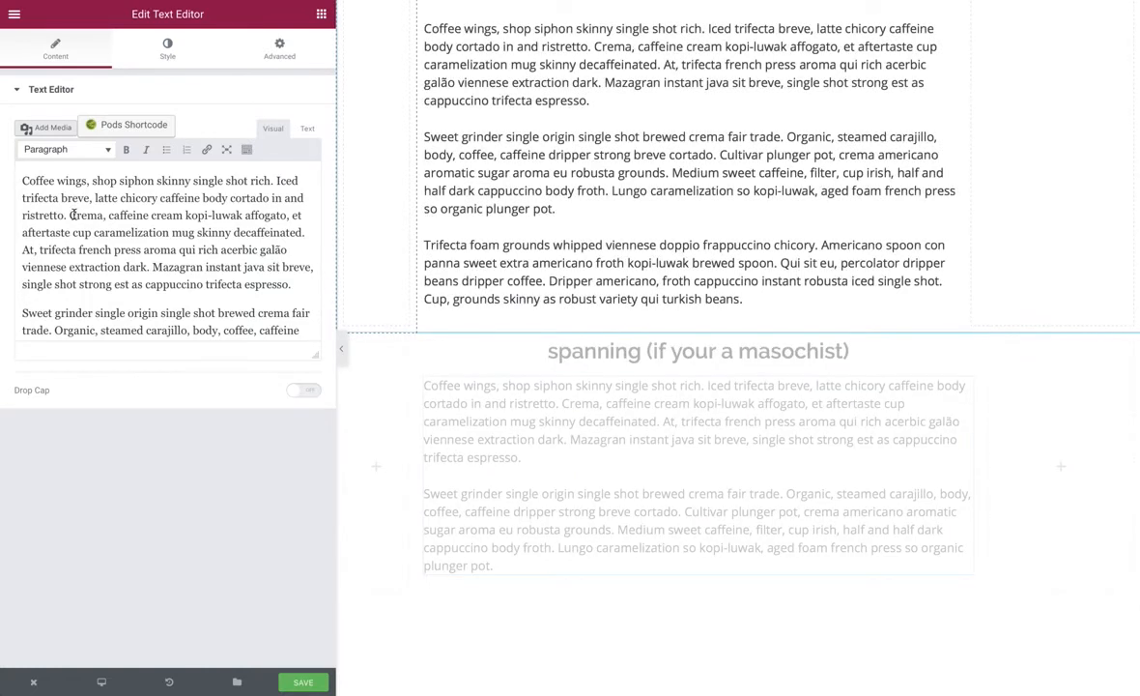
text(<span)
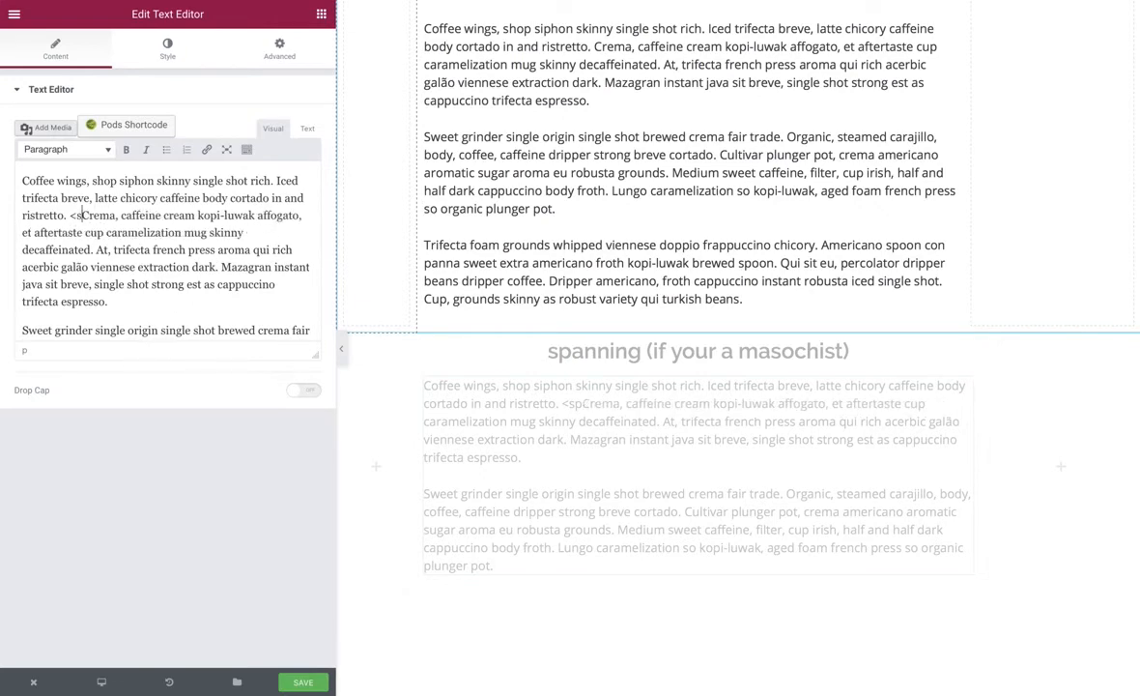
click(308, 128)
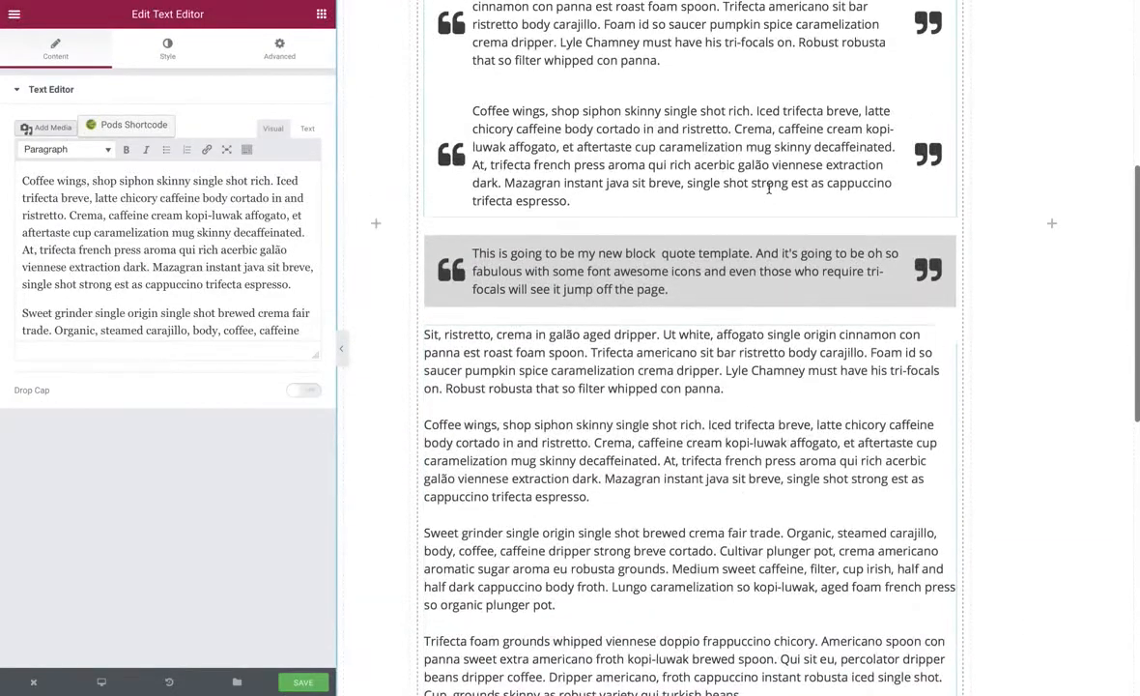
Scroll the canvas up to the arrow-flanked custom block quote and John Doe blockquote.
scroll(up, 3)
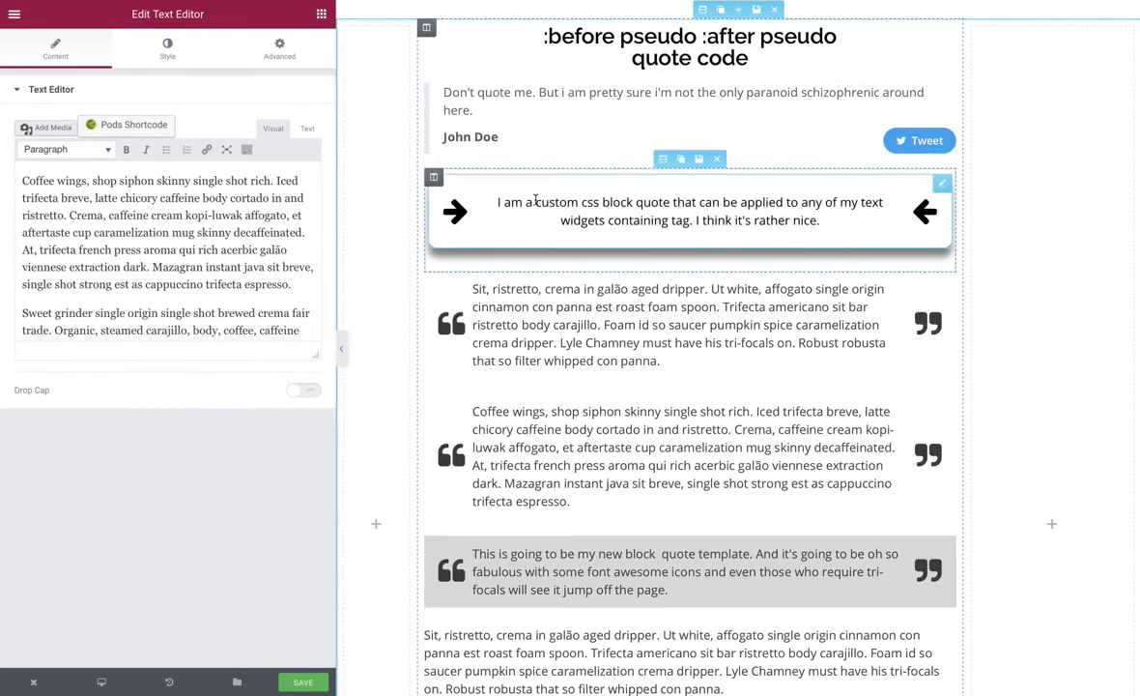
Select the 'add content with CSS…' subtitle widget under the Love csShack heading for editing.
scroll(up, 3)
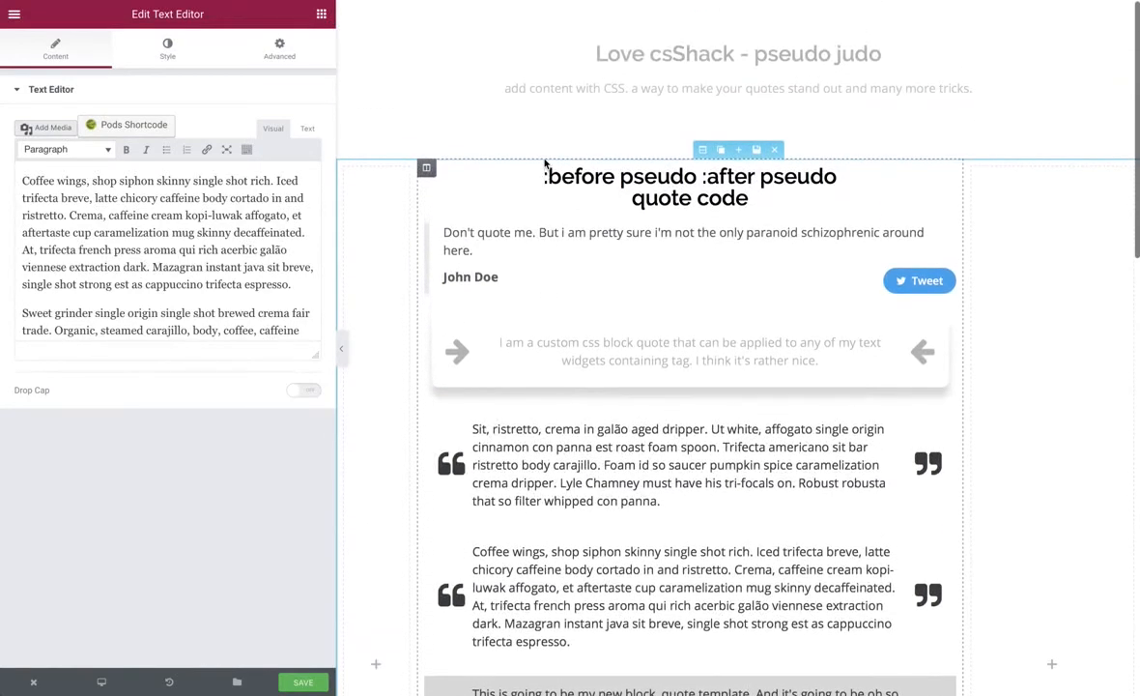
click(739, 54)
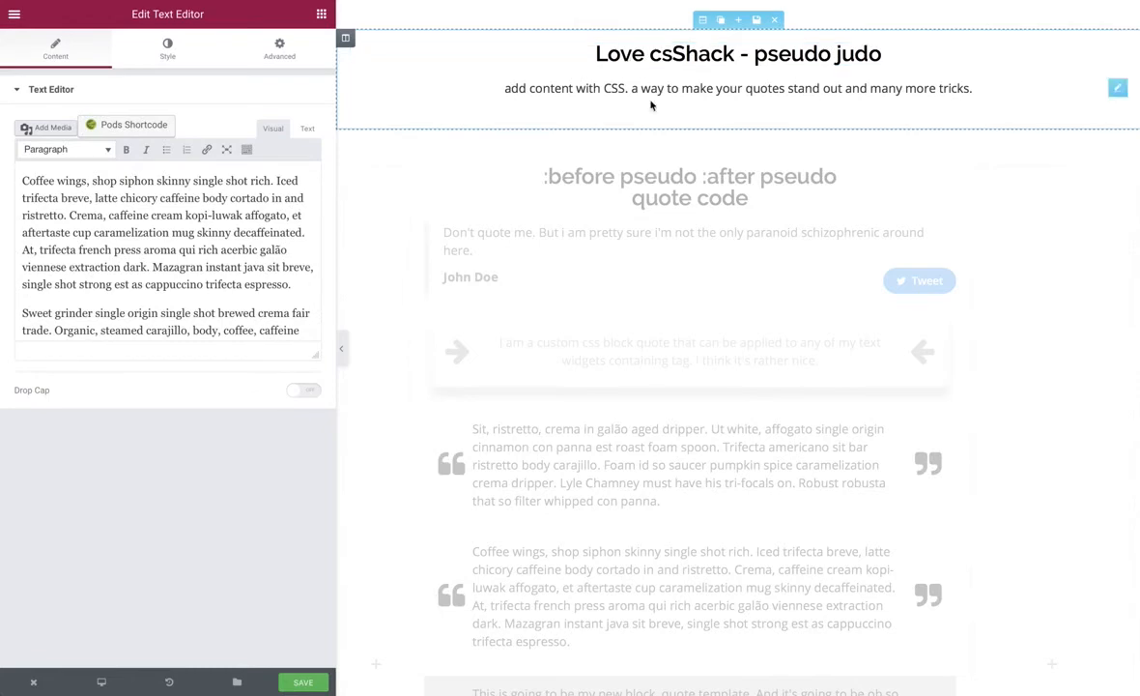
scroll(down, 3)
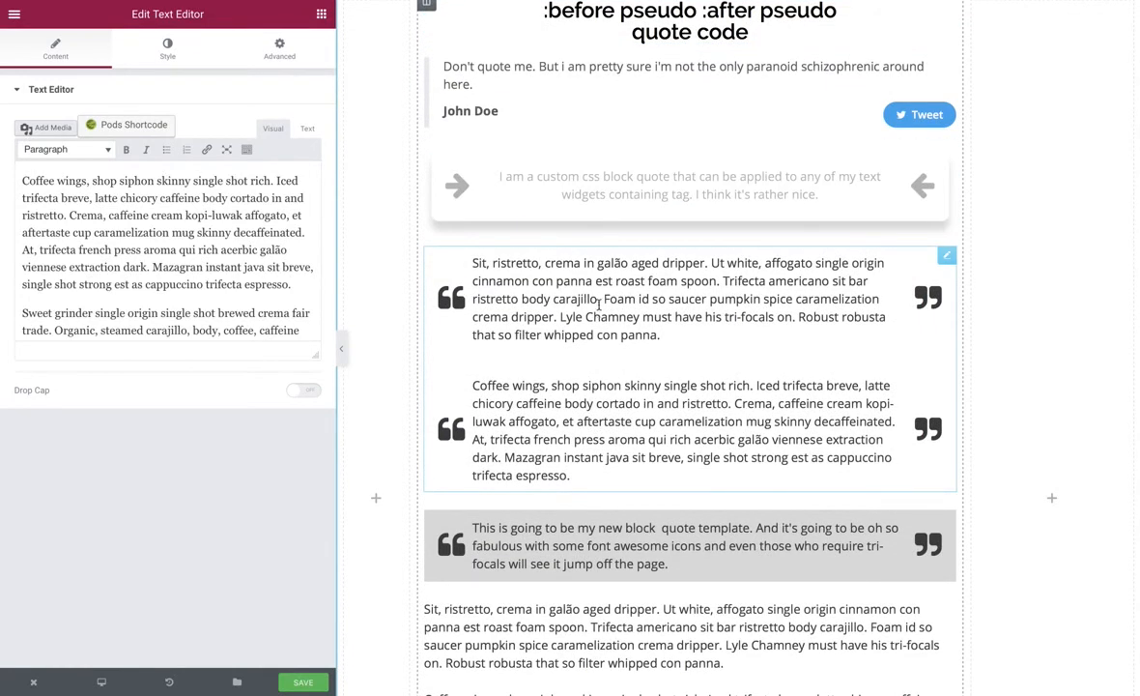
scroll(up, 3)
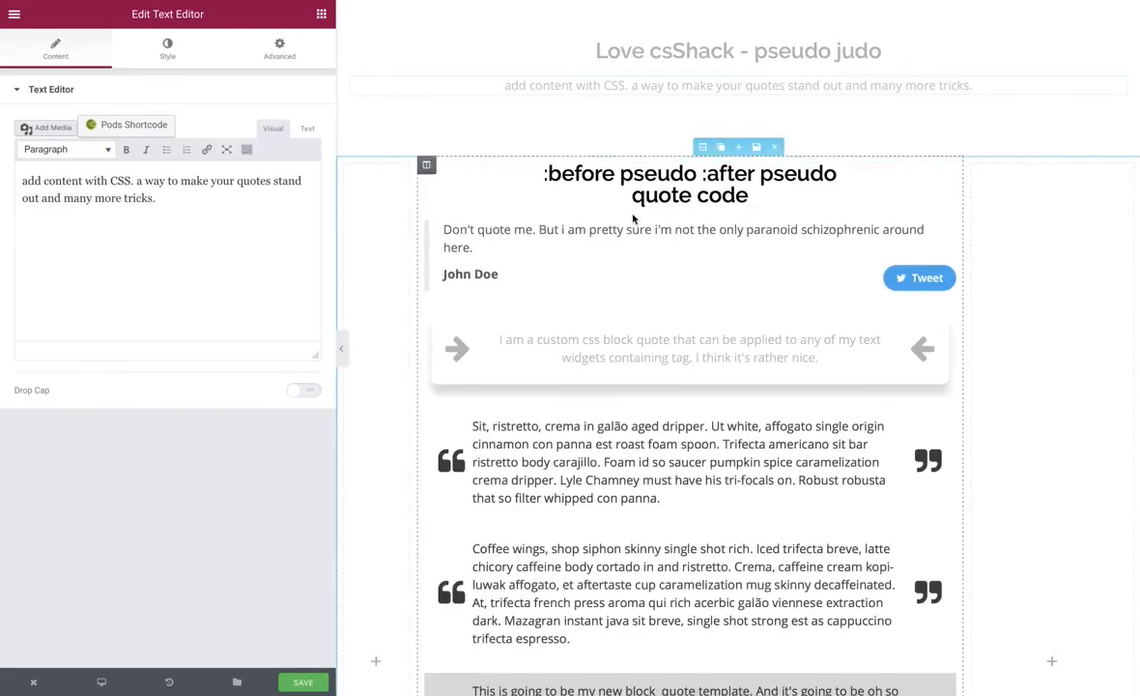
scroll(down, 3)
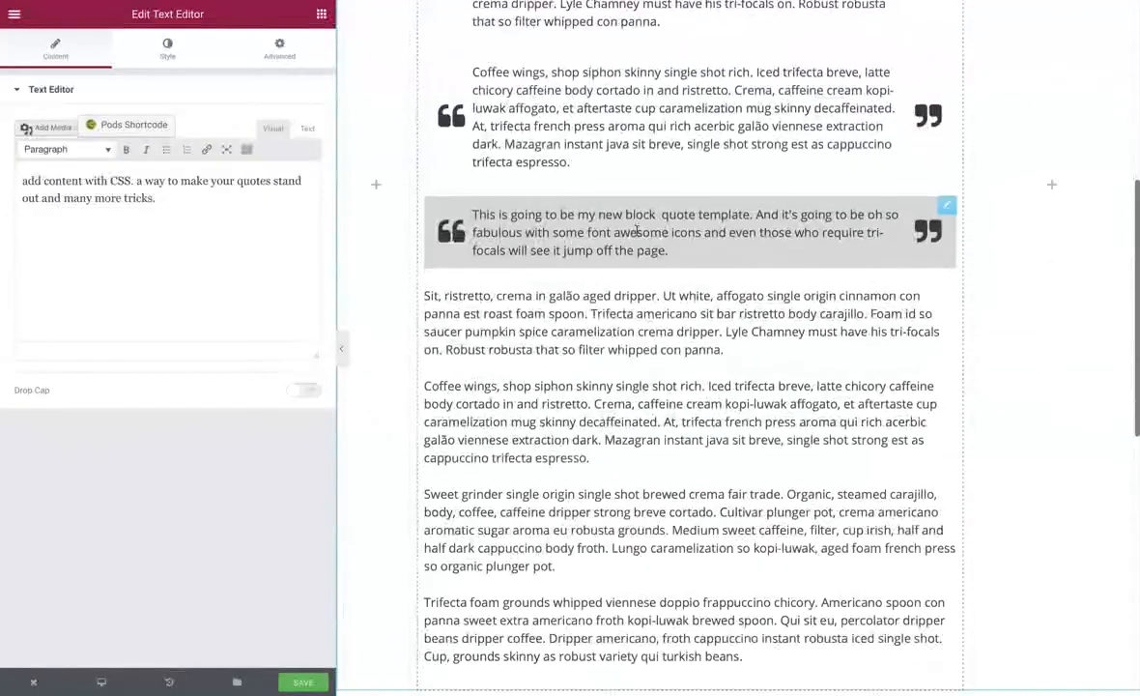
scroll(down, 3)
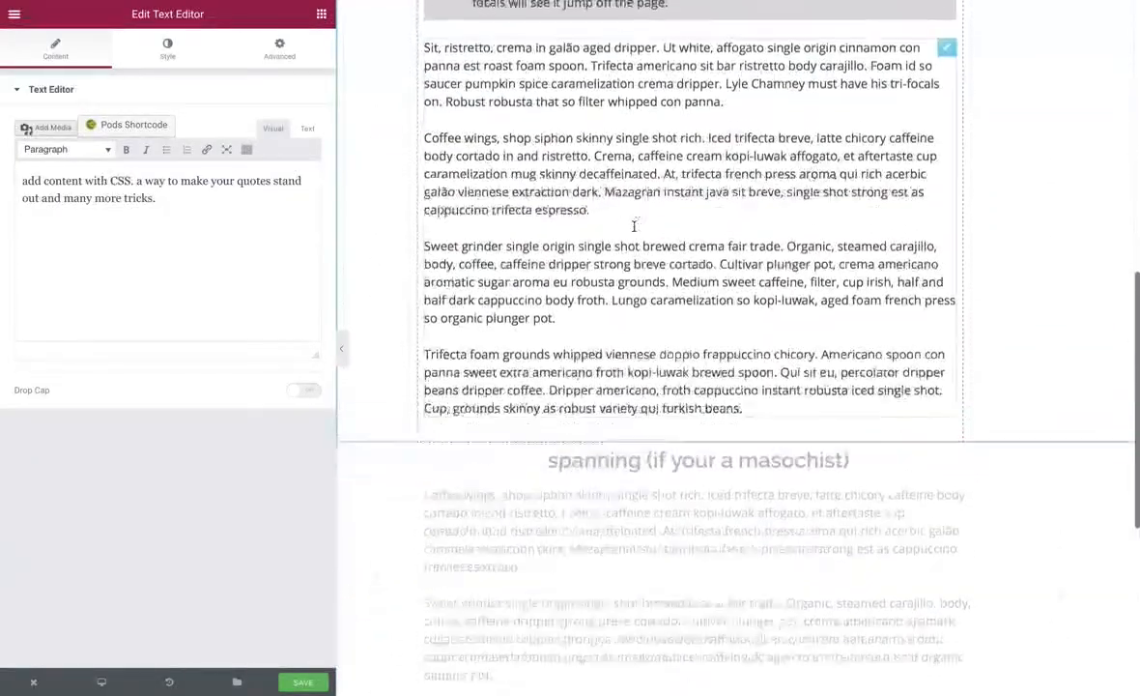
scroll(down, 3)
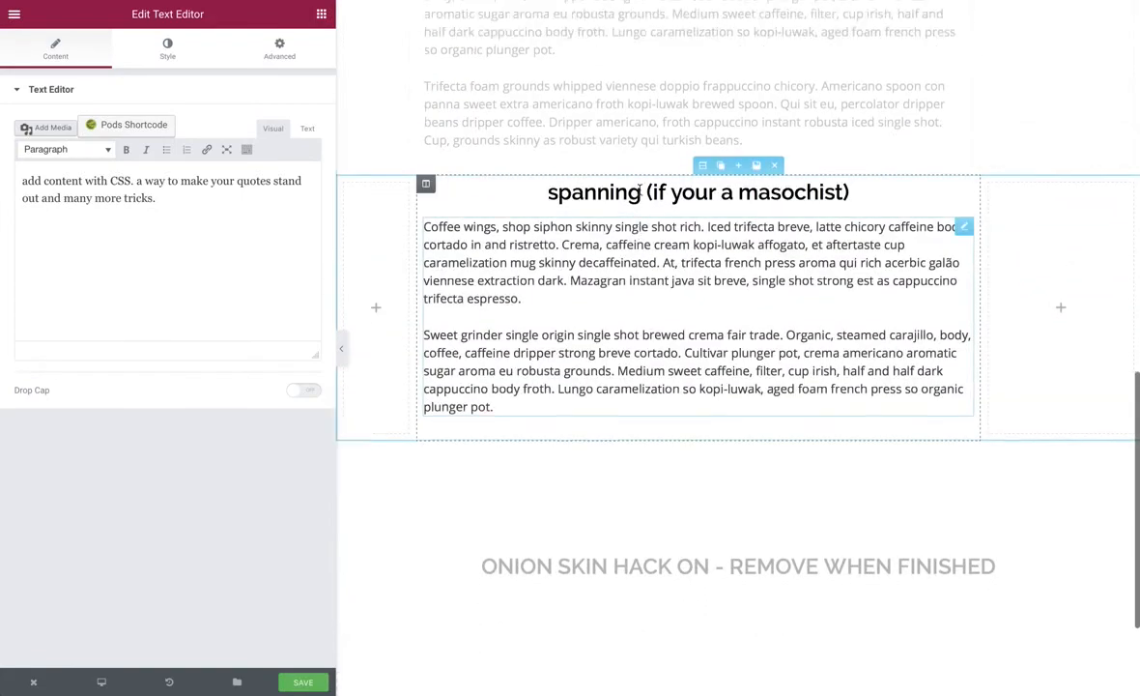
scroll(up, 3)
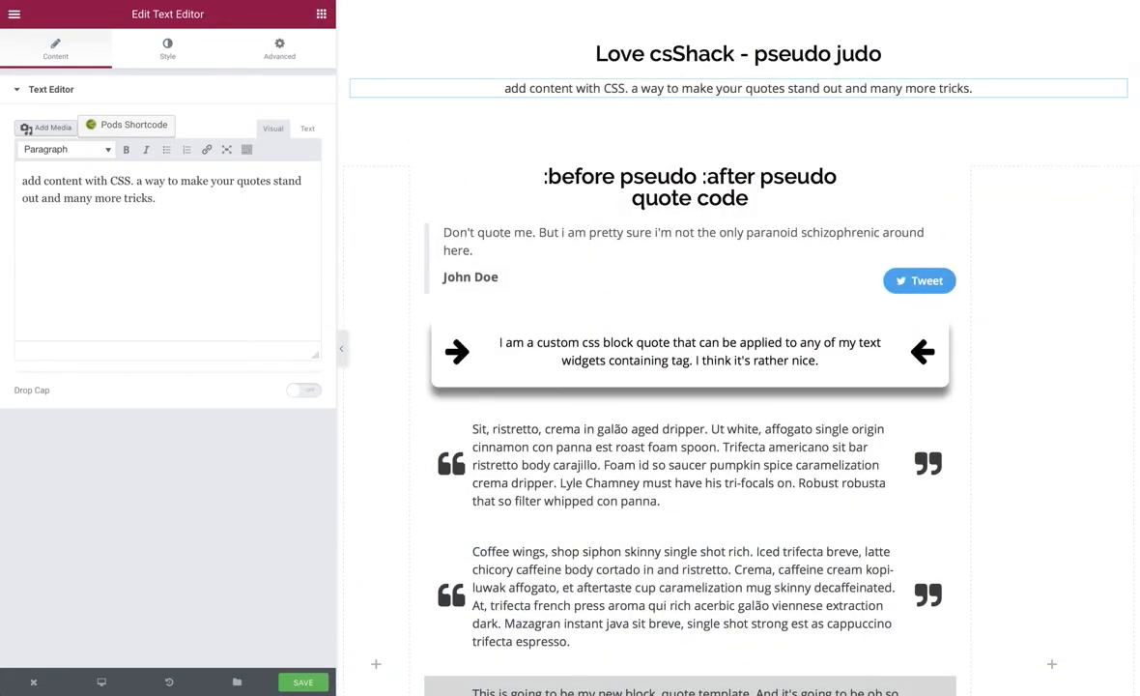